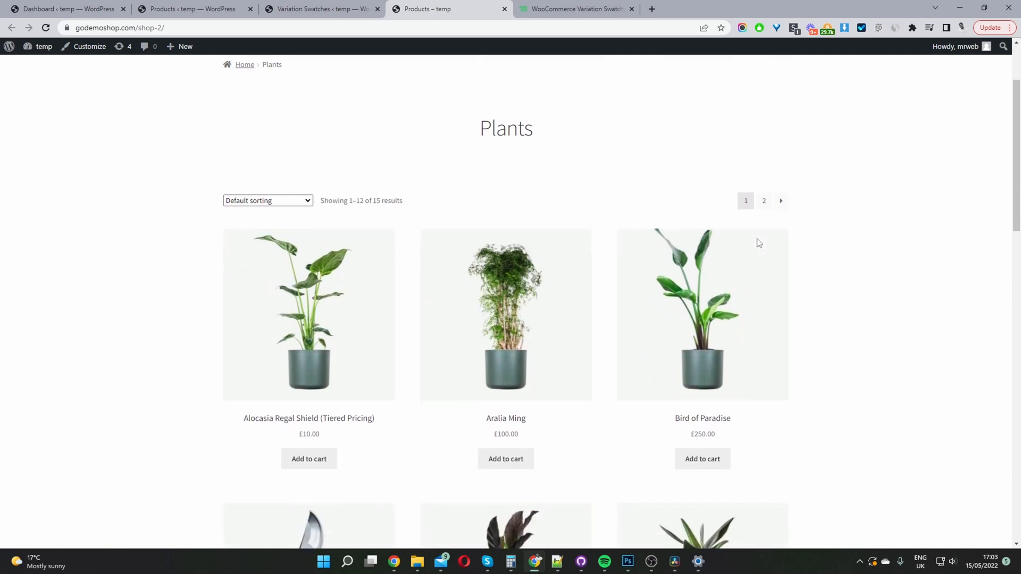
- Choose the Brown swatch for the Knitted collared top so its photo turns dark, then head to the Woosuite plugin page
scroll(down, 3)
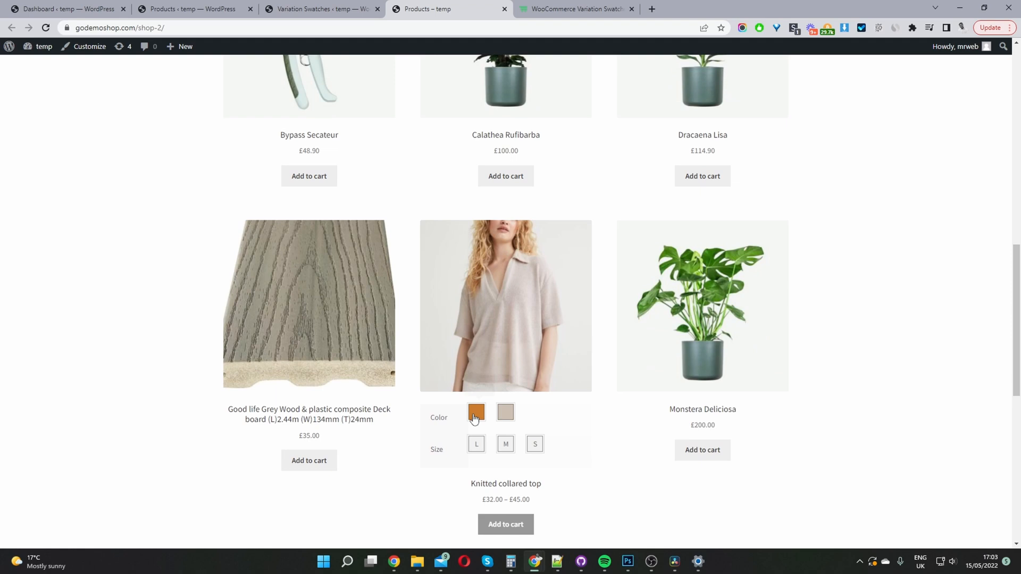
mouse_move(464, 451)
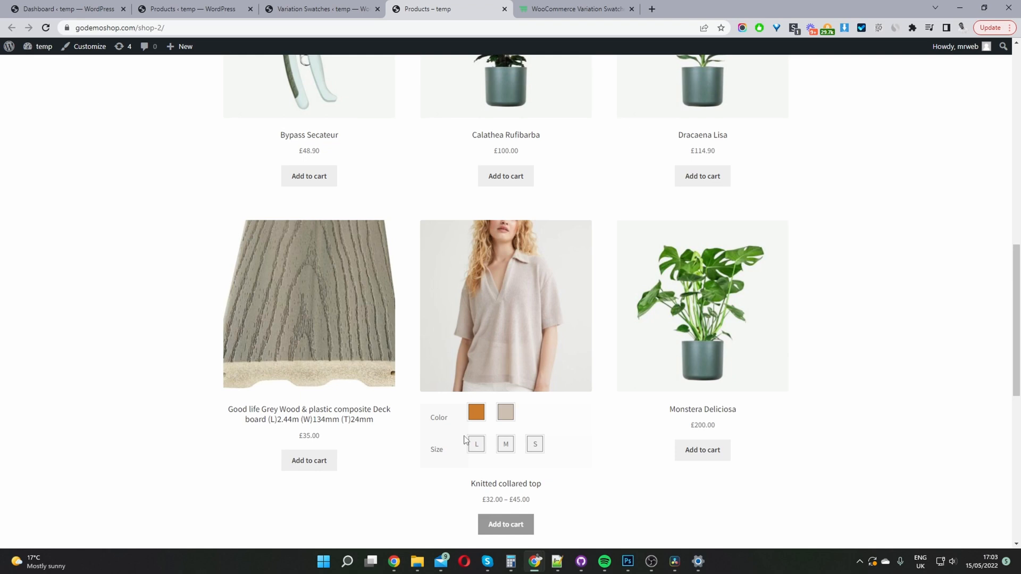
mouse_move(476, 412)
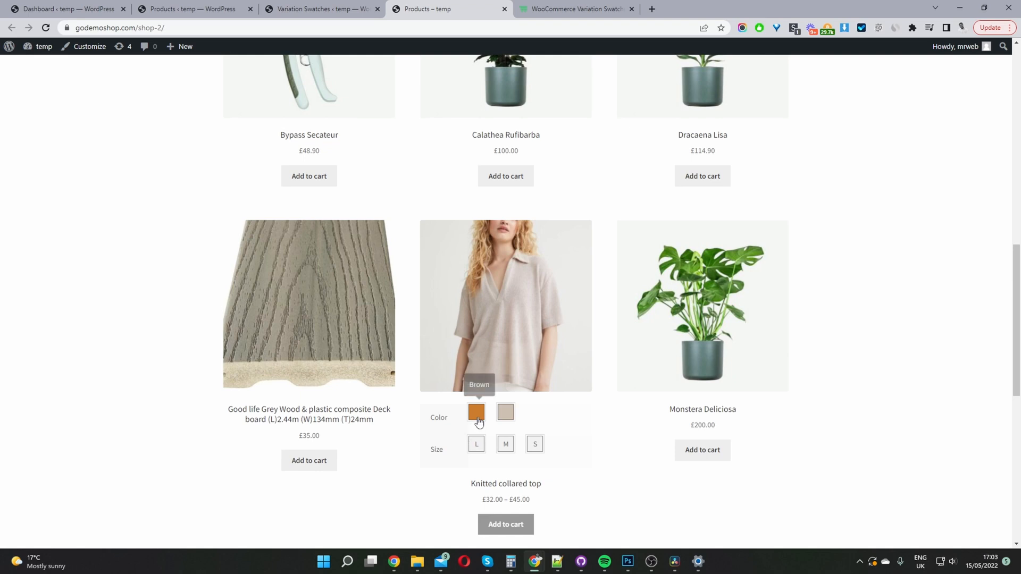
click(477, 412)
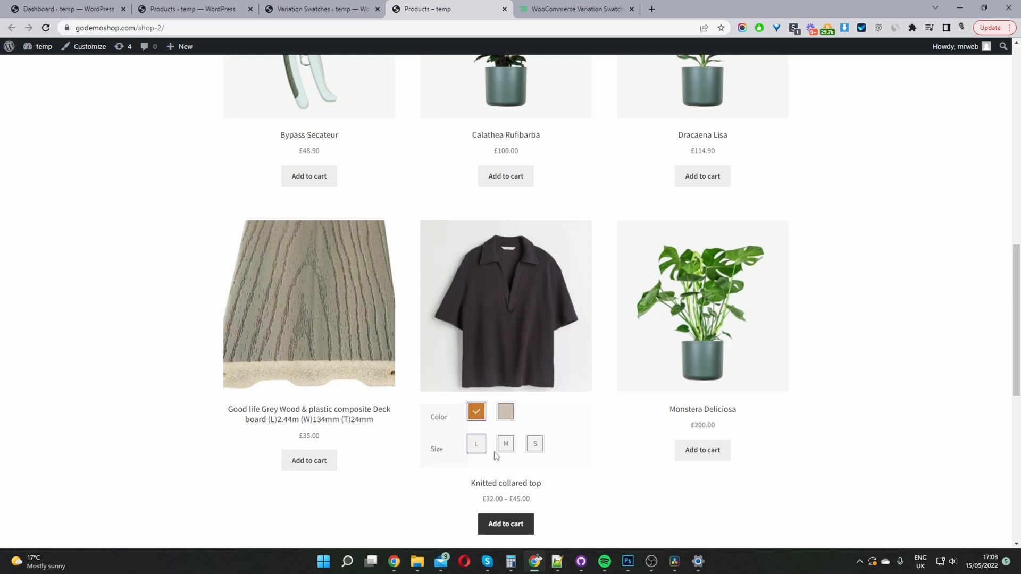
scroll(down, 3)
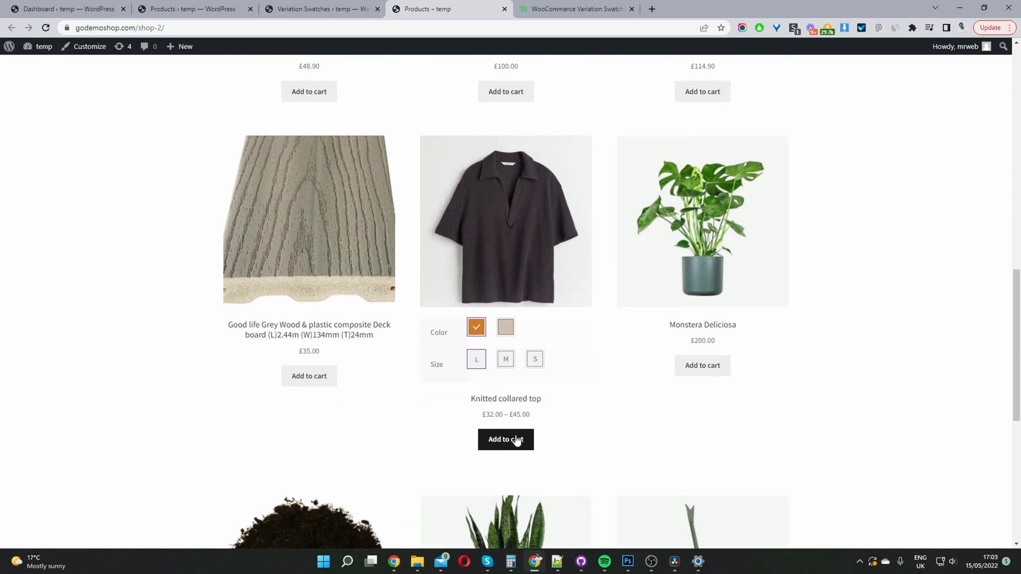
mouse_move(538, 429)
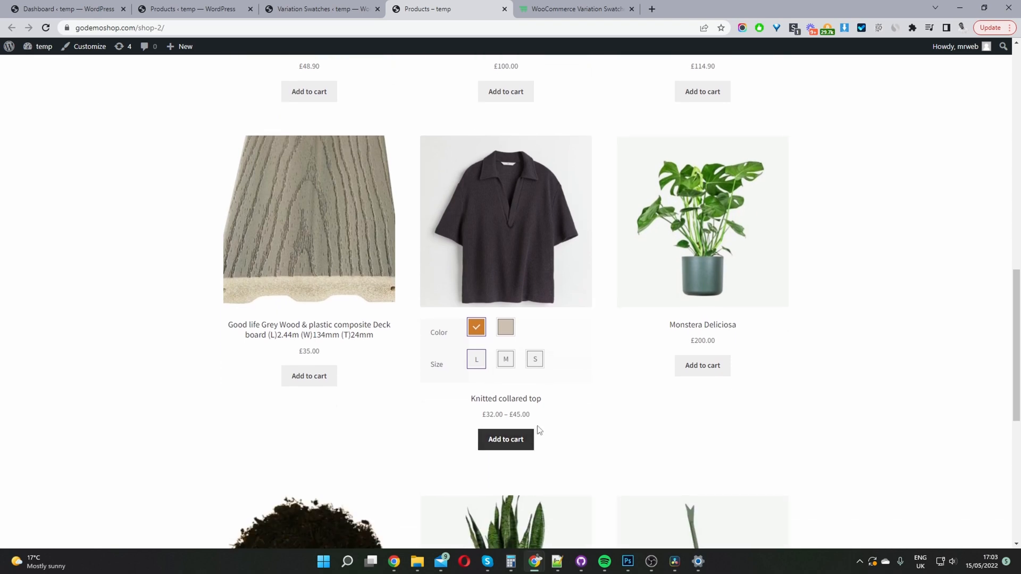
mouse_move(519, 198)
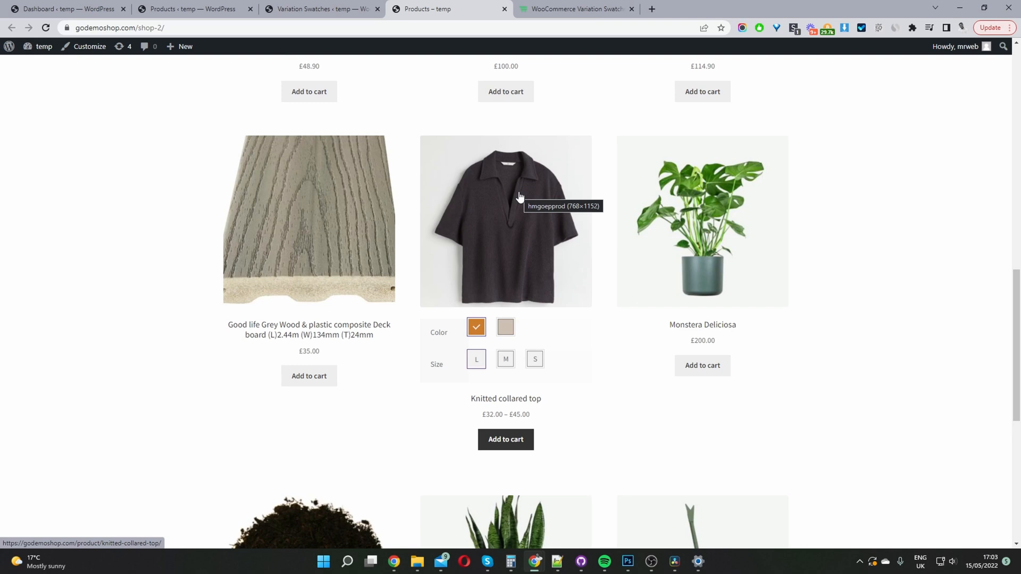
click(573, 9)
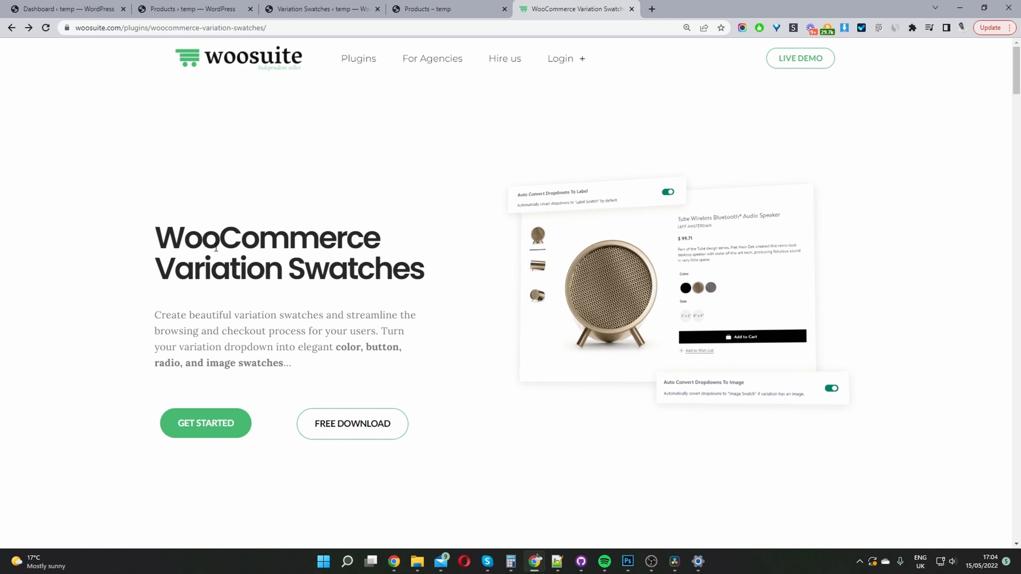
mouse_move(219, 249)
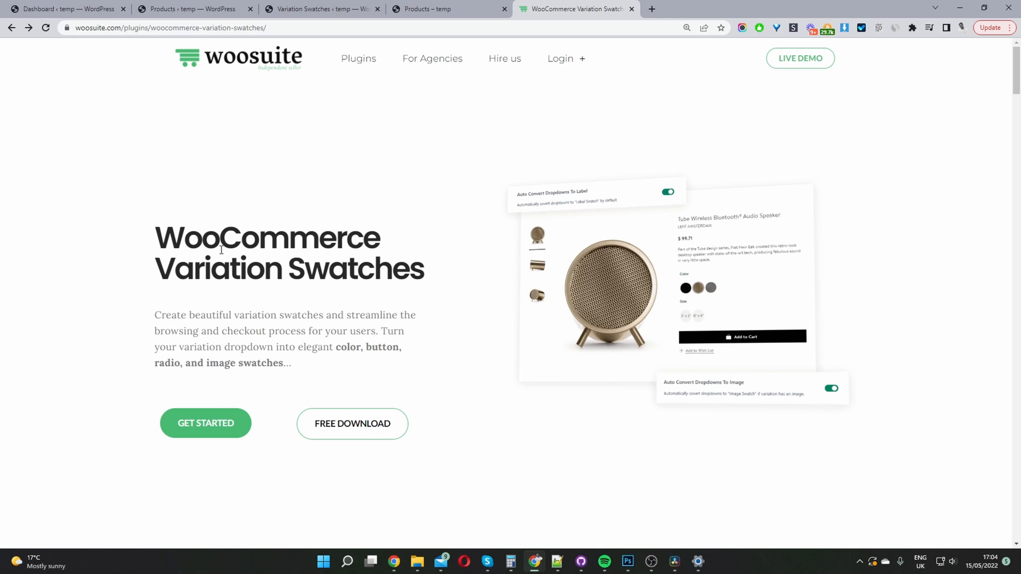
- Return from the Woosuite Variation Swatches page to the WordPress admin dashboard
click(65, 8)
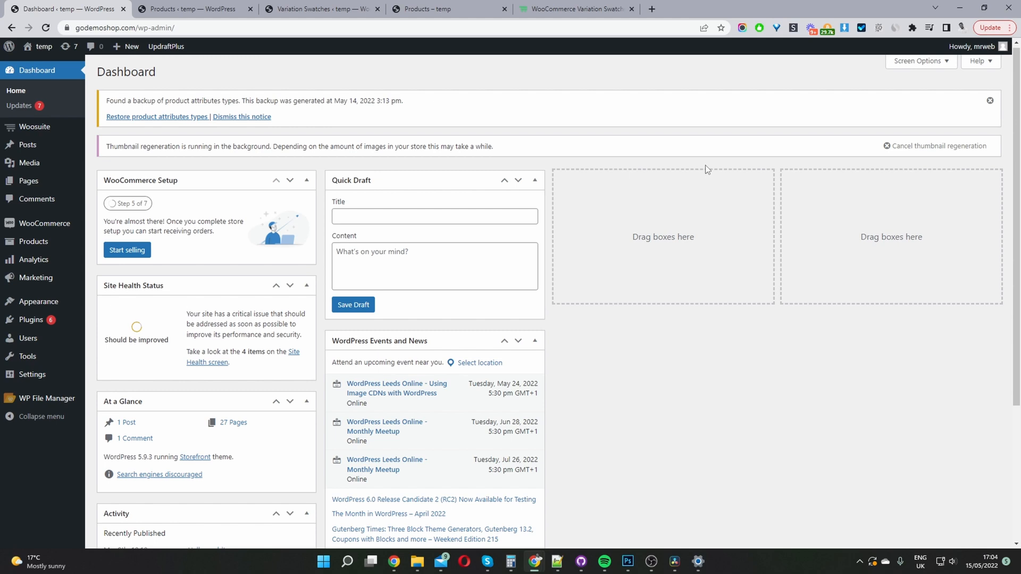
mouse_move(217, 312)
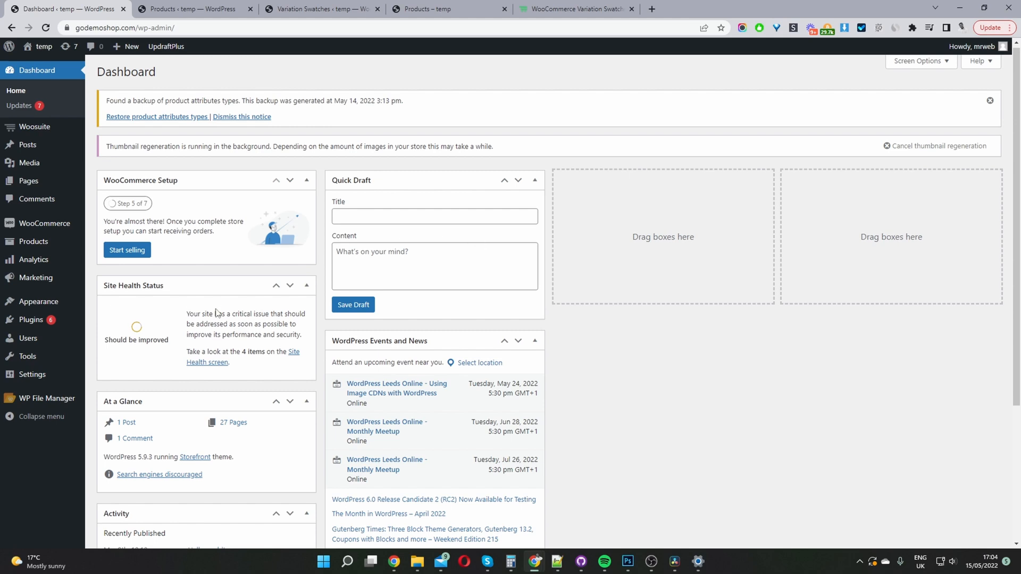
mouse_move(85, 324)
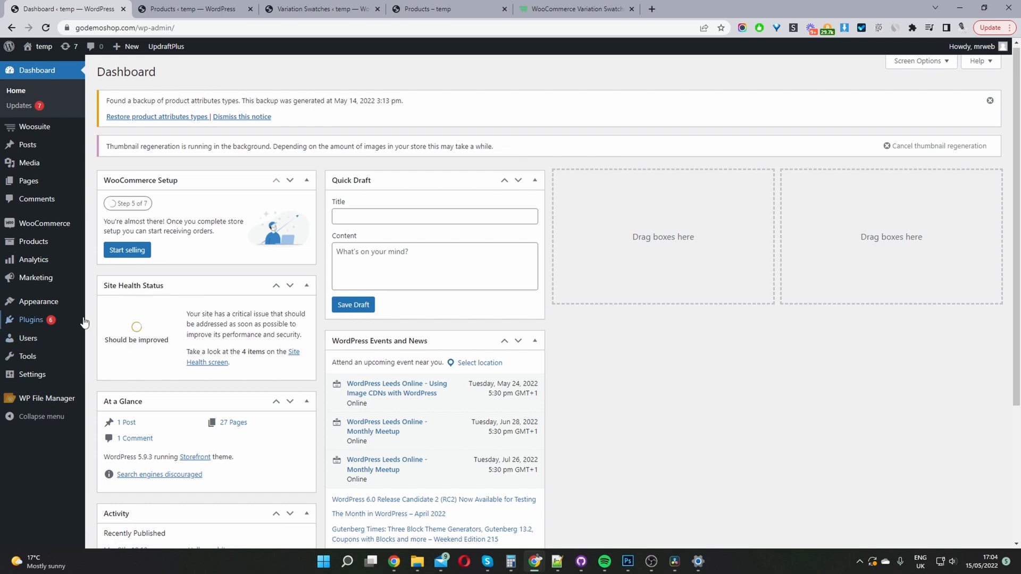
mouse_move(30, 320)
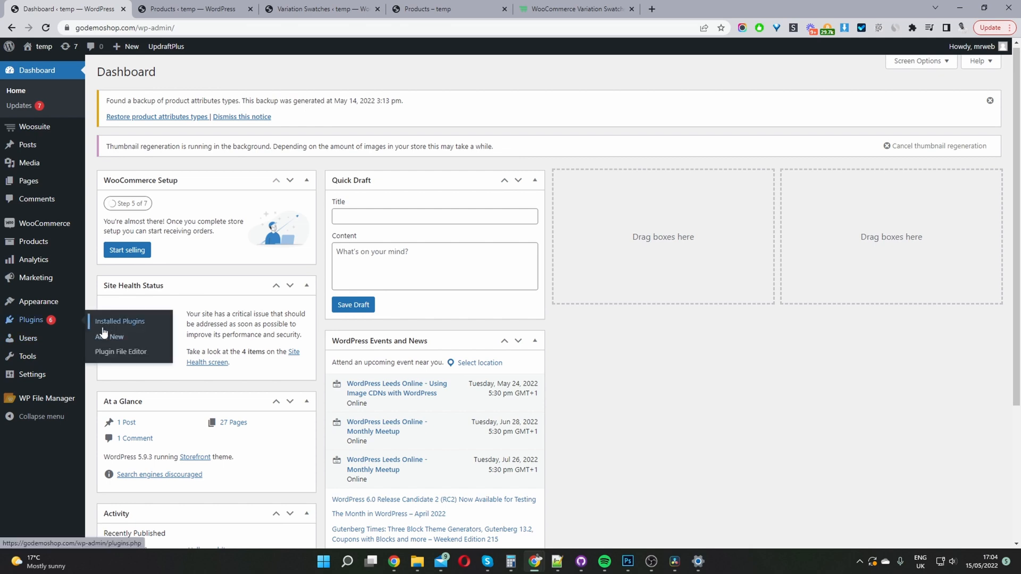
mouse_move(34, 127)
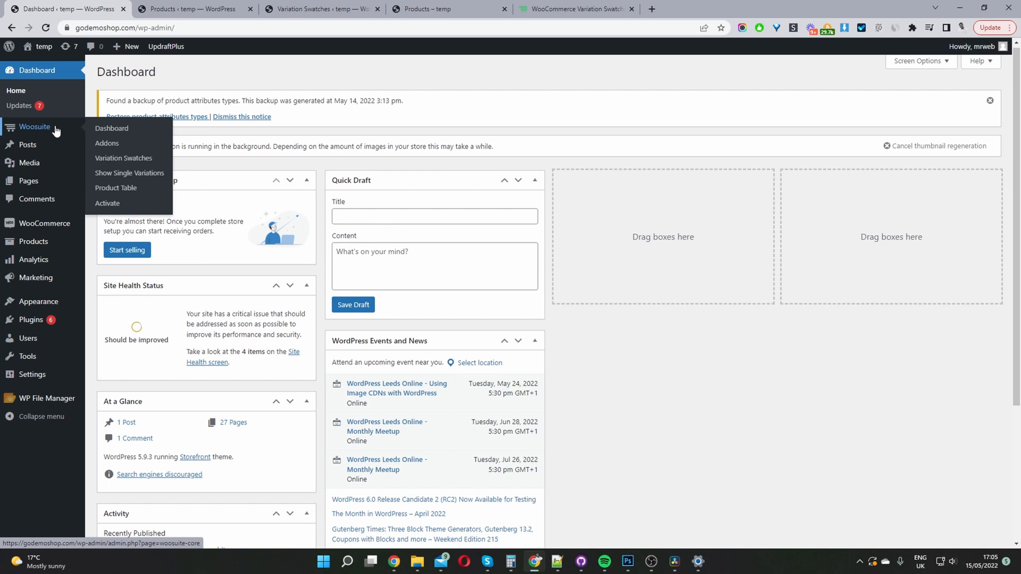
mouse_move(55, 141)
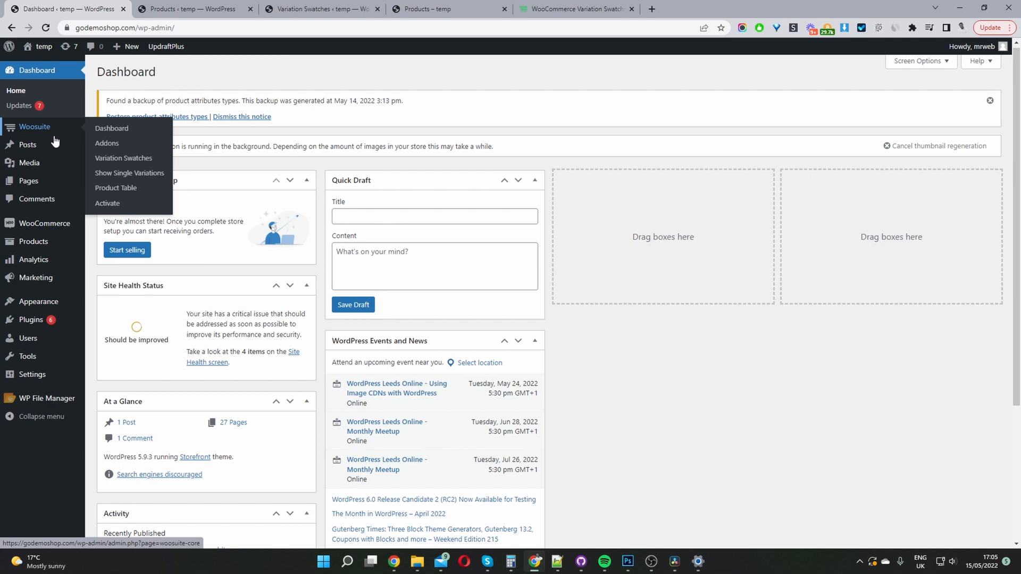
mouse_move(33, 241)
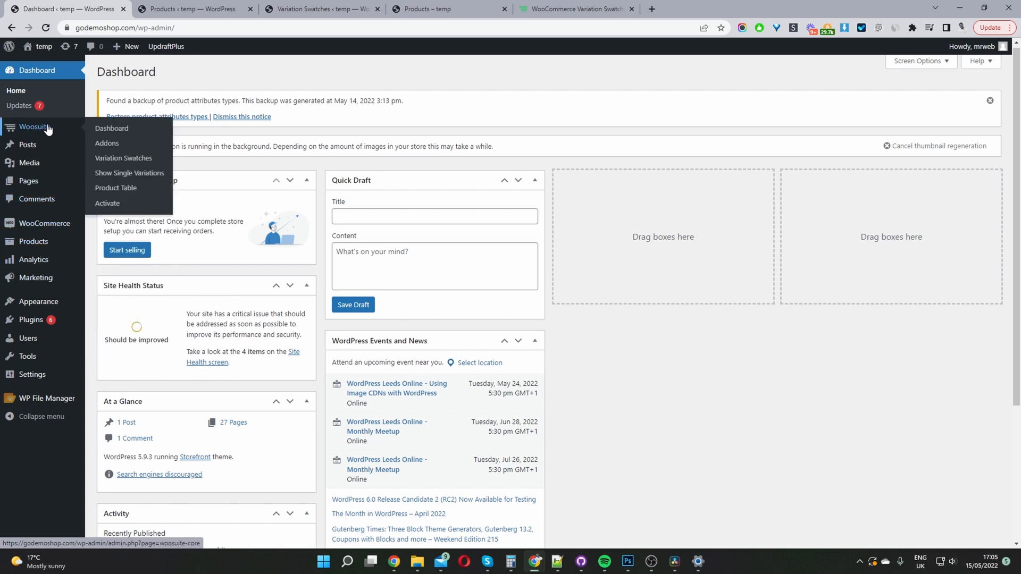
mouse_move(123, 157)
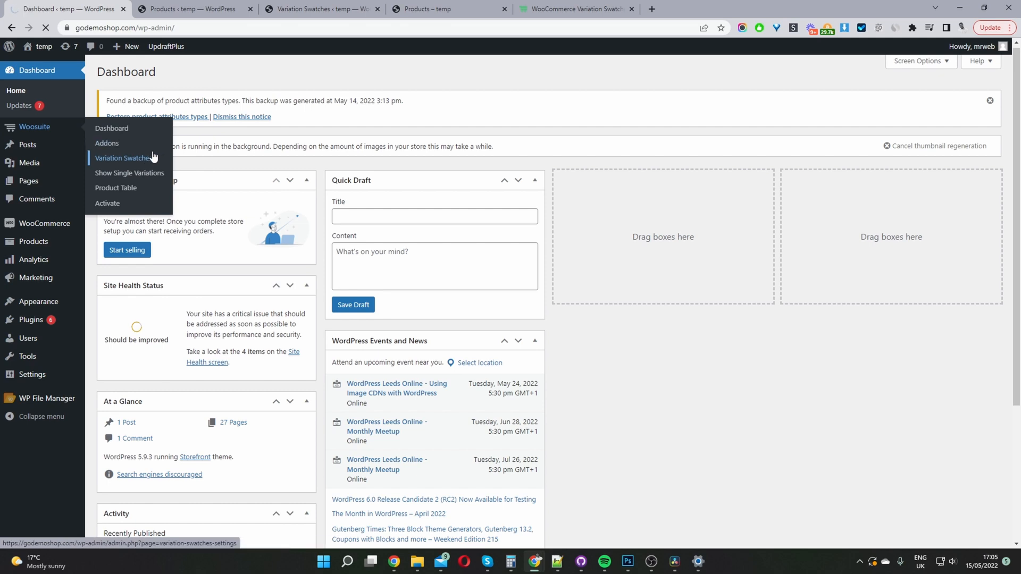
- Go to Woosuite > Variation Swatches in the admin sidebar
click(122, 157)
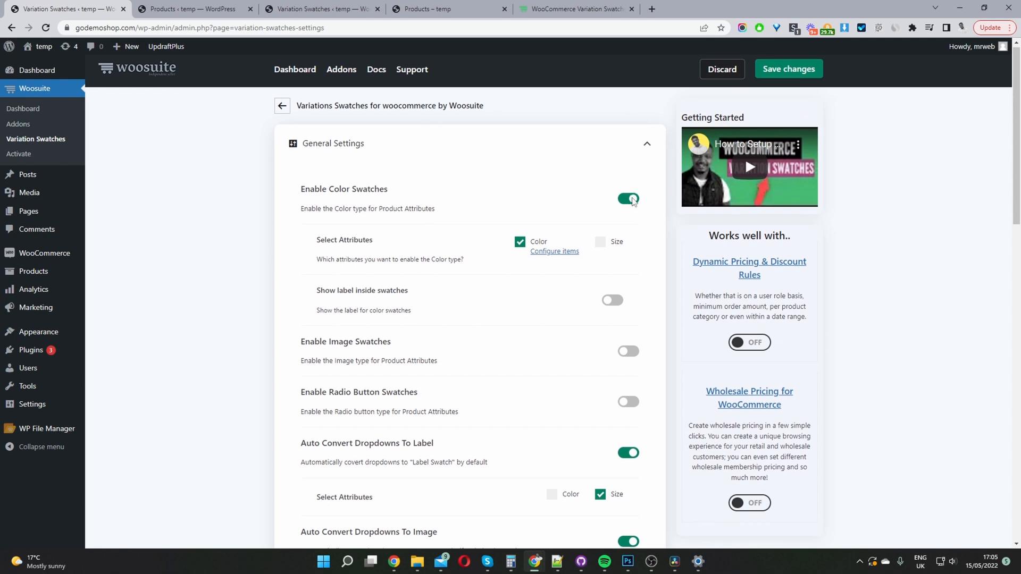
- Toggle Enable Color Swatches off and back on, then open the Color attribute's Configure items list
click(628, 199)
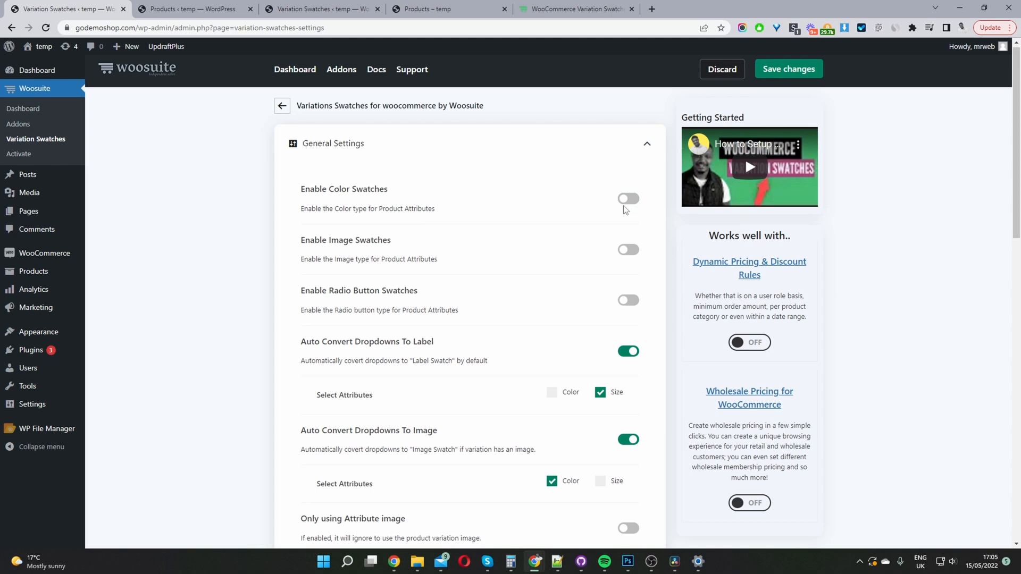
click(627, 199)
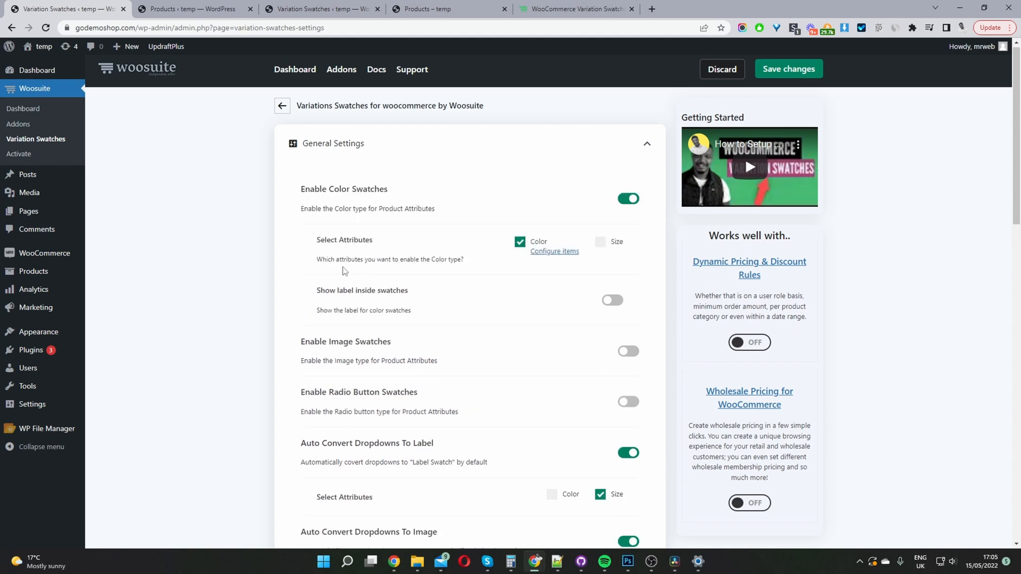
mouse_move(334, 244)
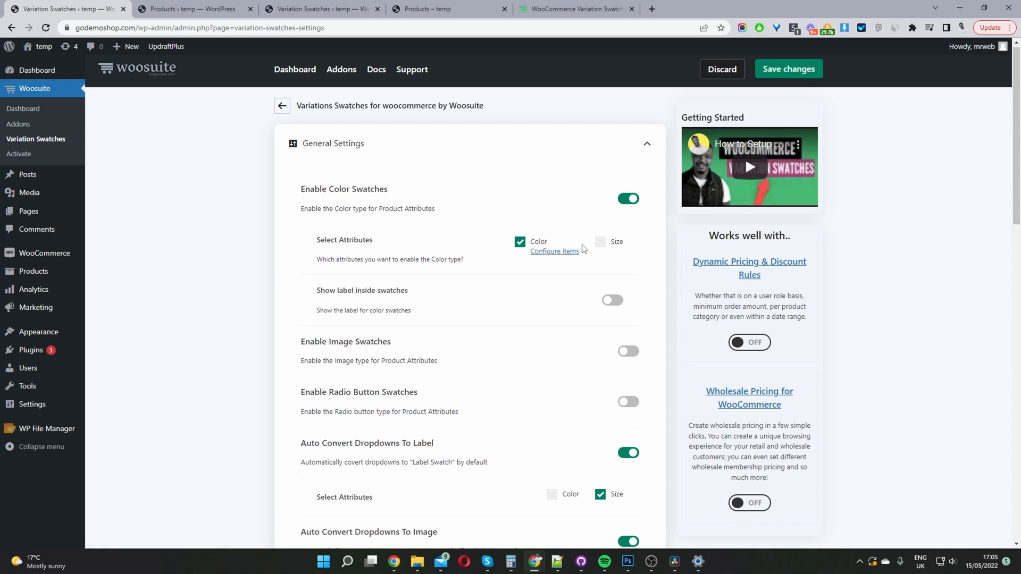
mouse_move(552, 246)
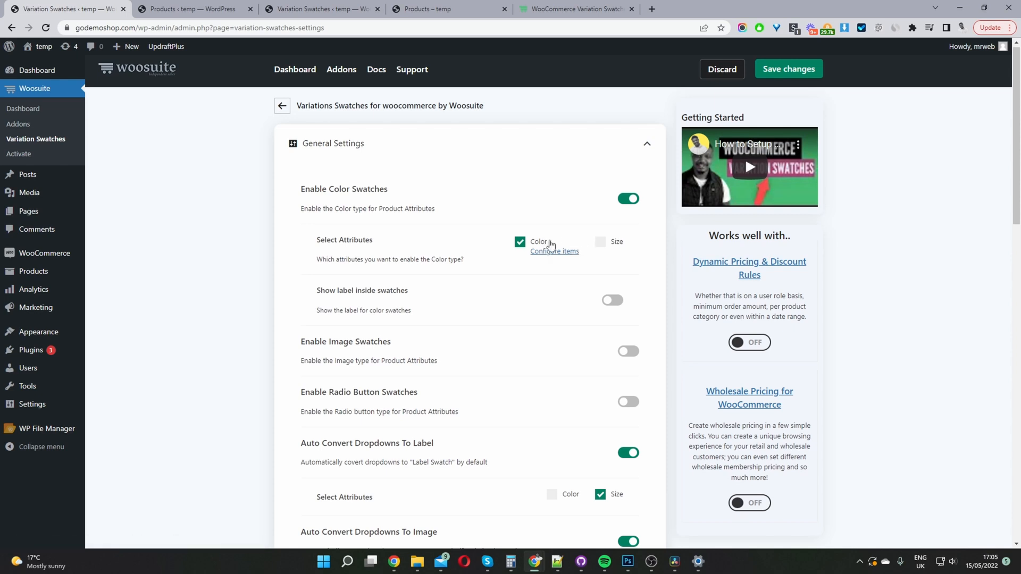
mouse_move(555, 244)
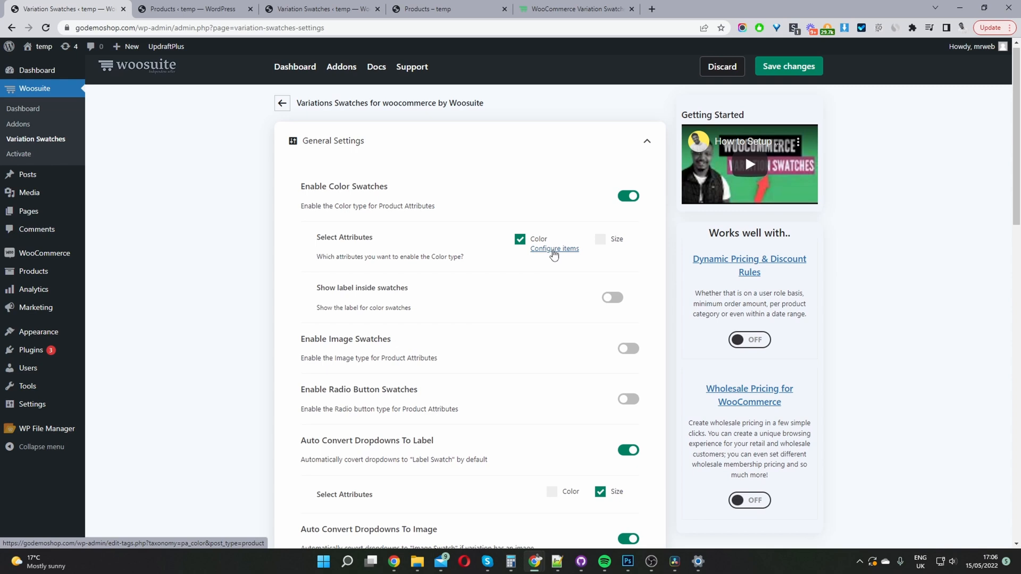
click(553, 249)
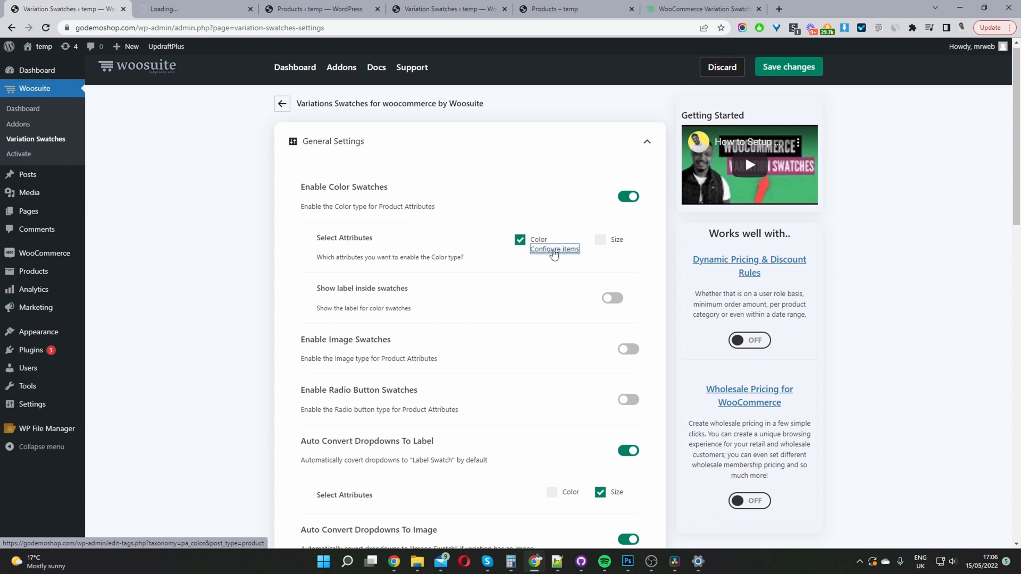
click(554, 249)
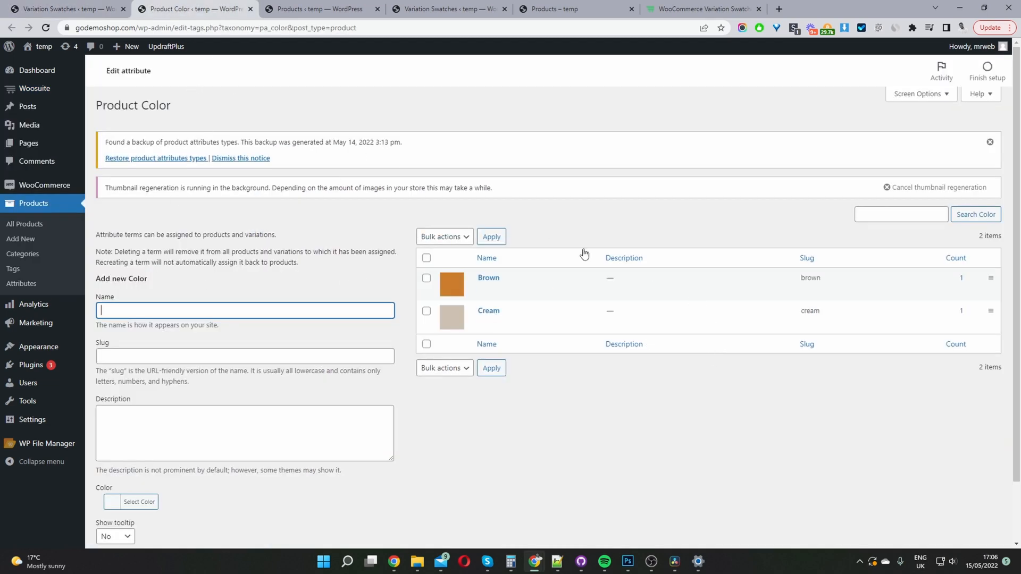
mouse_move(488, 277)
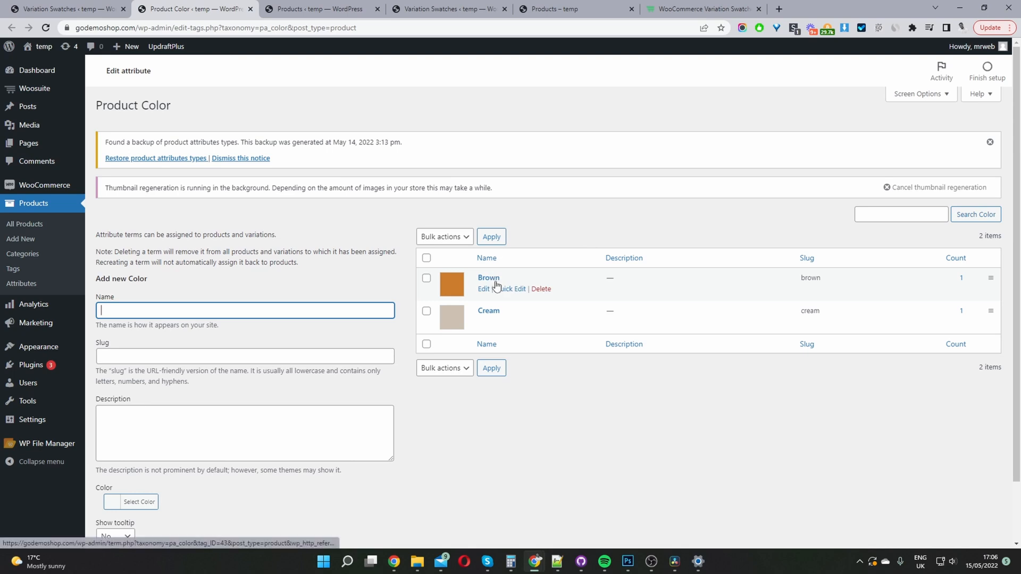
mouse_move(487, 321)
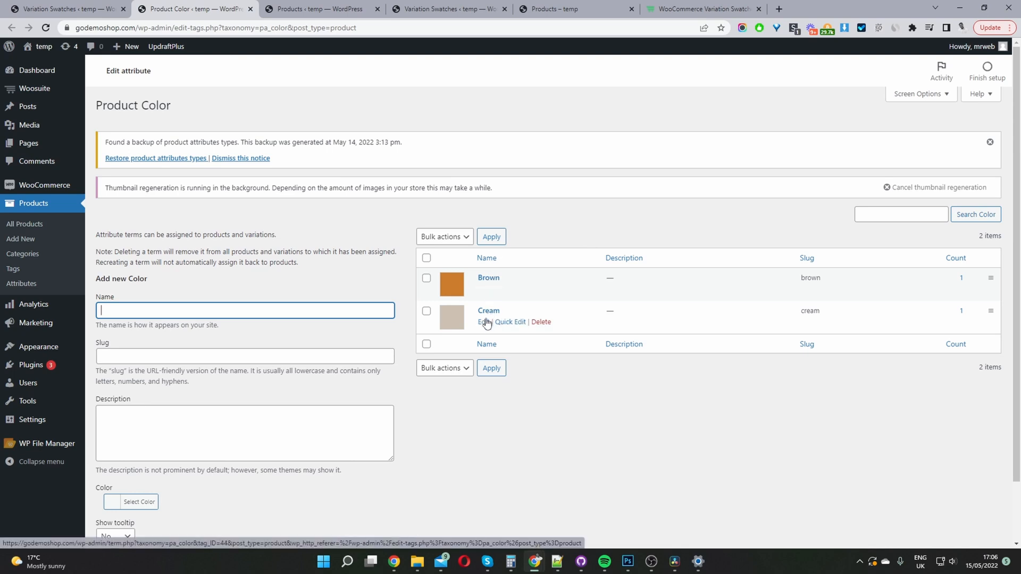
mouse_move(442, 319)
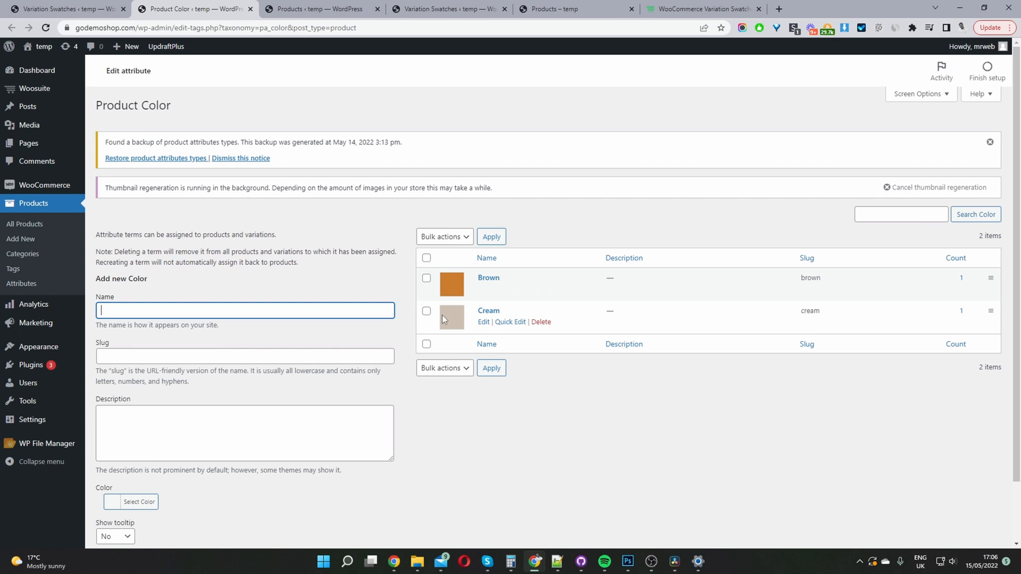
mouse_move(483, 289)
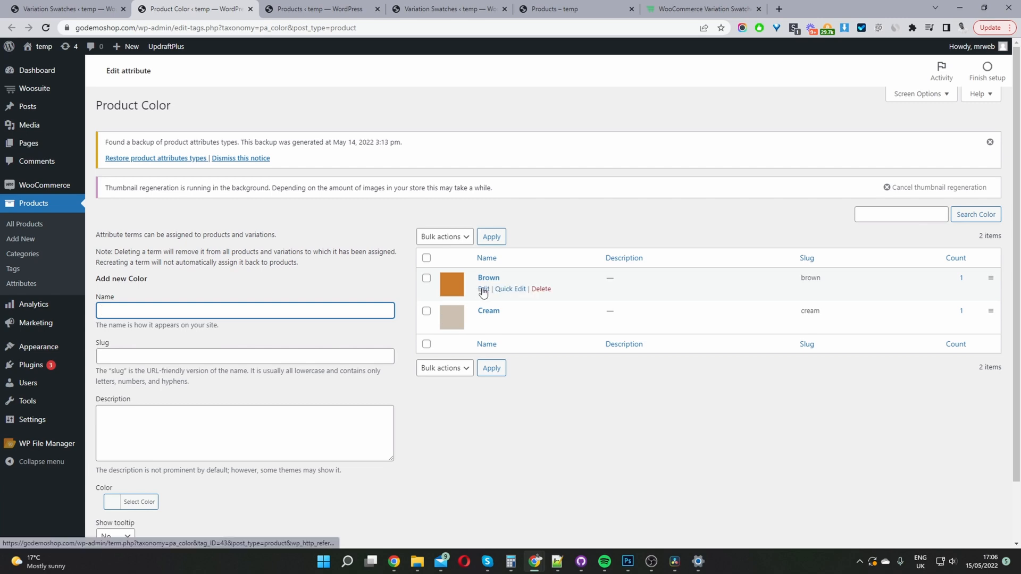
- Edit the Brown term of the Product Color attribute
click(482, 291)
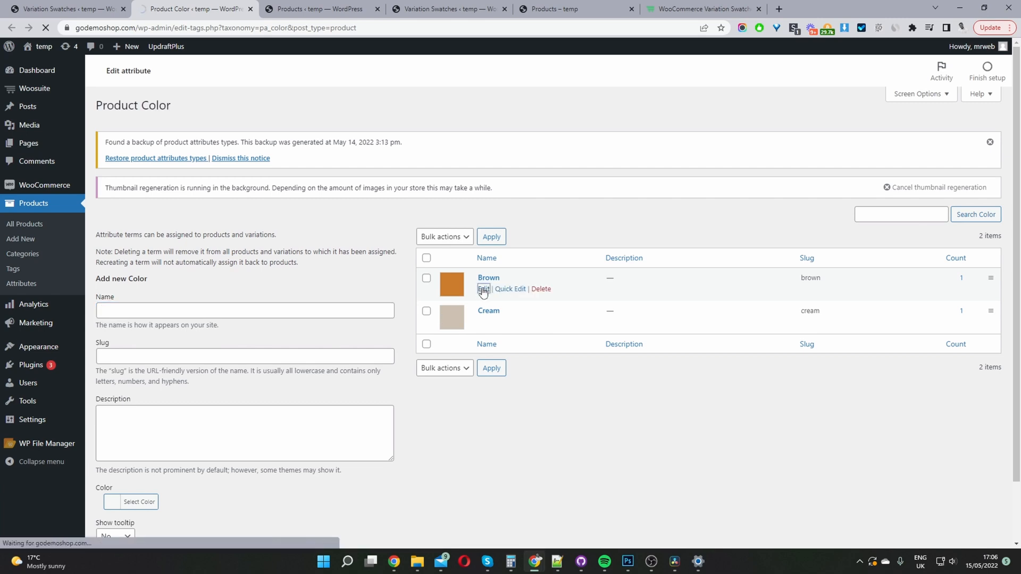
click(483, 289)
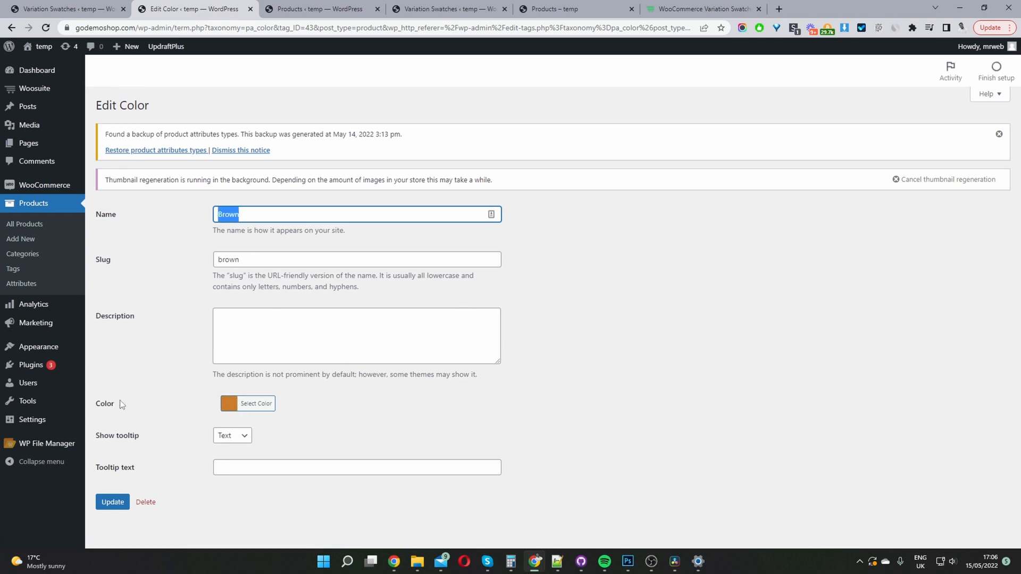
click(256, 404)
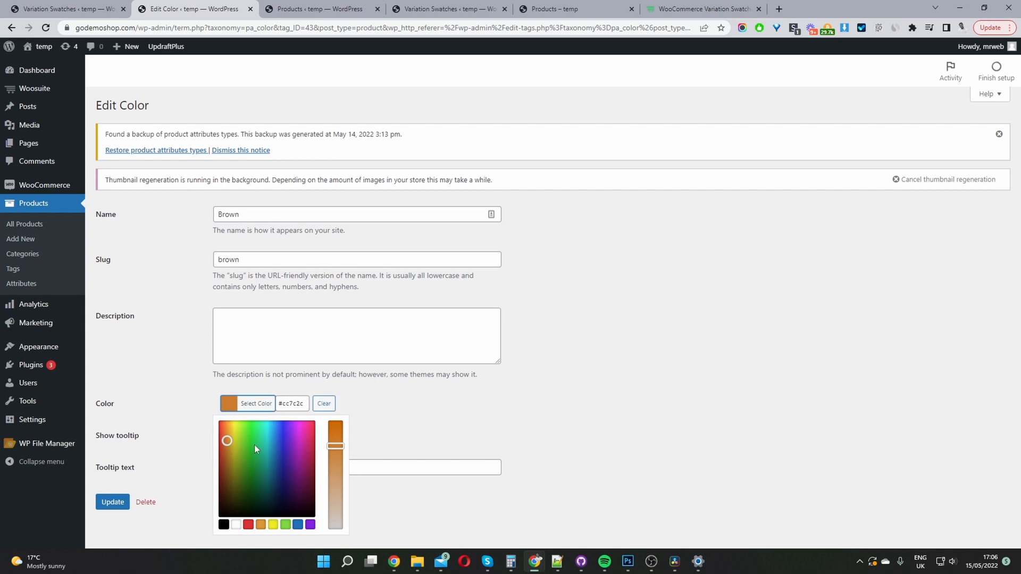
mouse_move(313, 306)
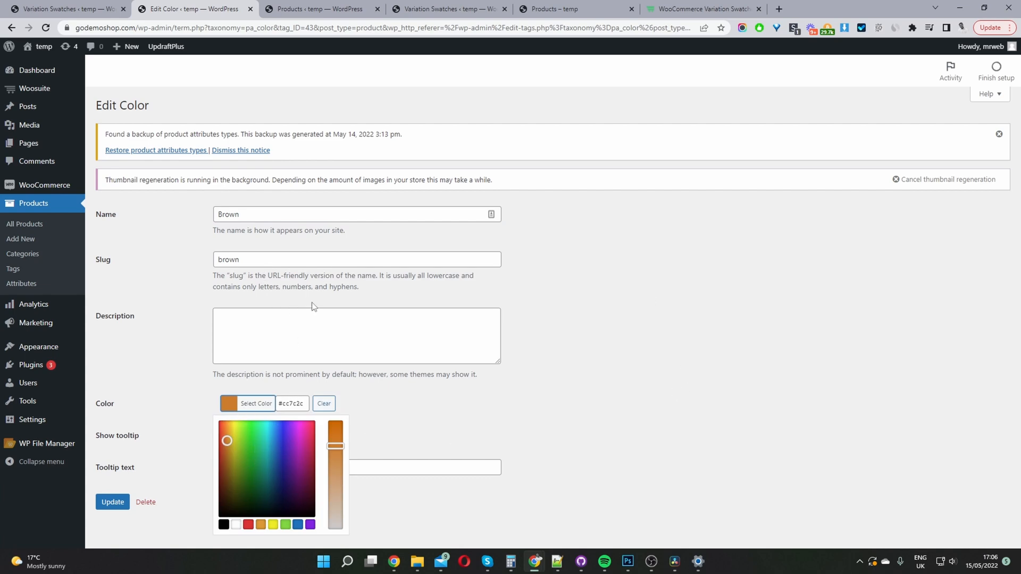
click(608, 352)
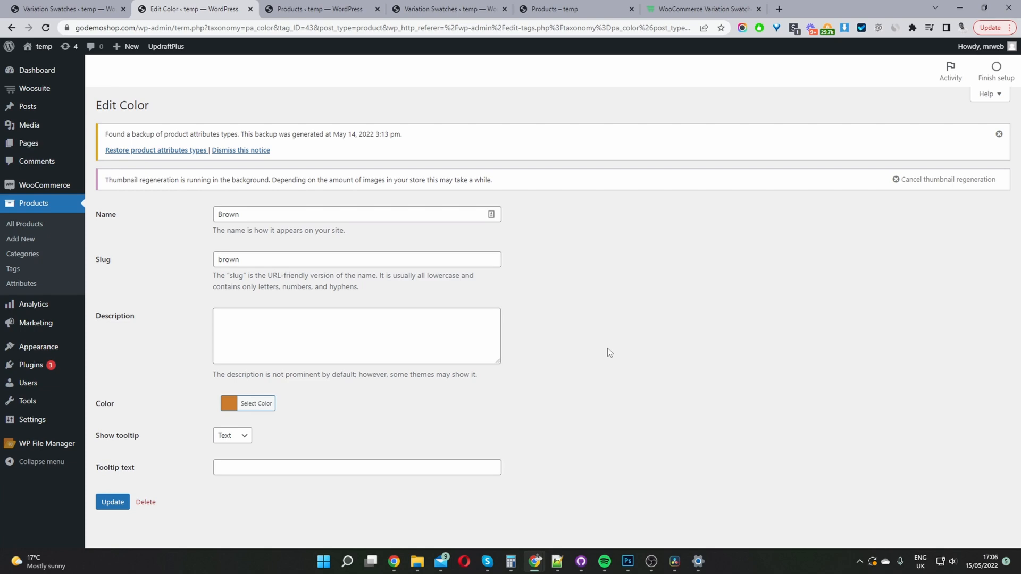
mouse_move(690, 442)
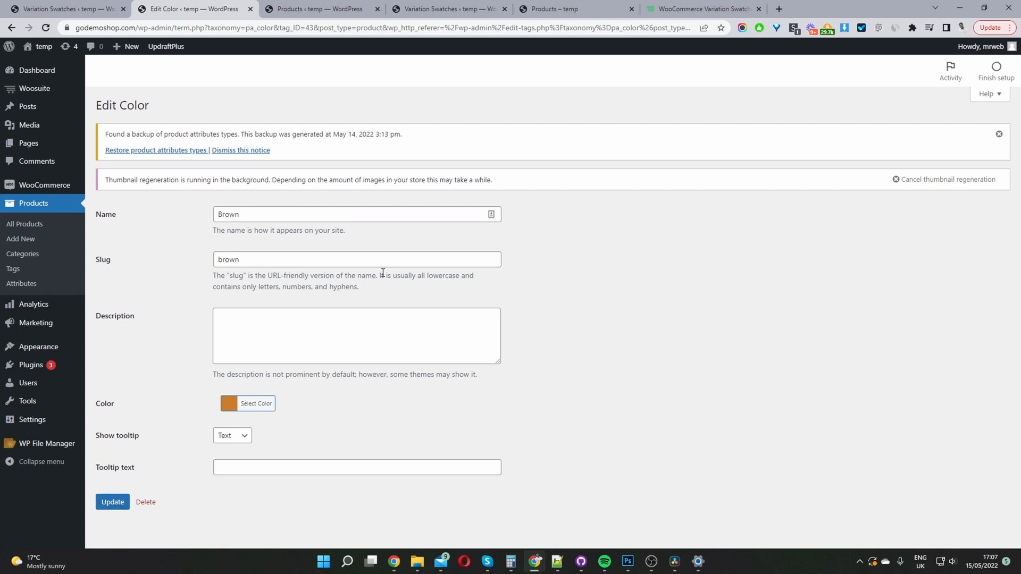
mouse_move(276, 68)
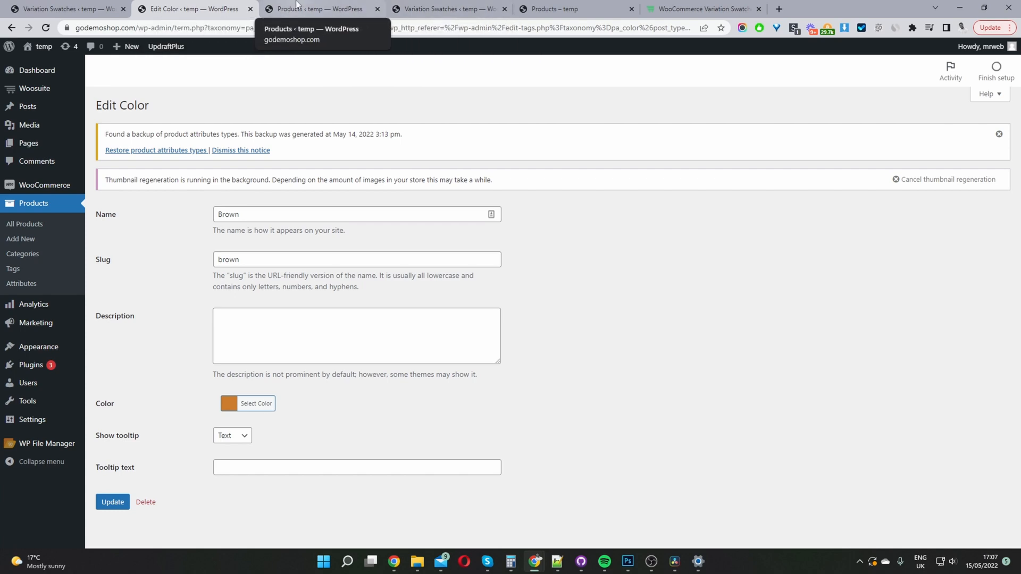
- From the admin Products list, view the Knitted collared top in the storefront
click(319, 9)
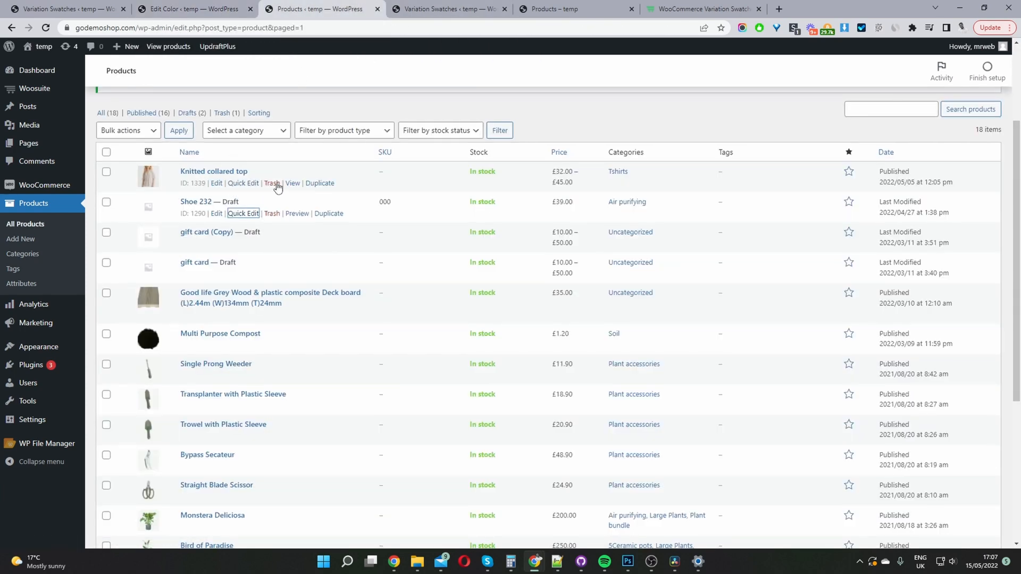
click(292, 183)
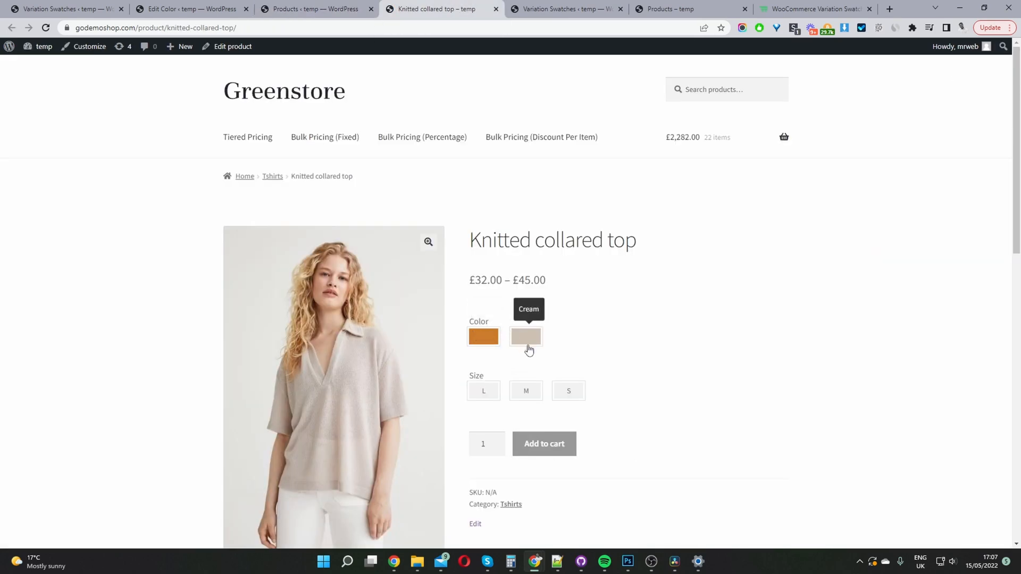
mouse_move(491, 380)
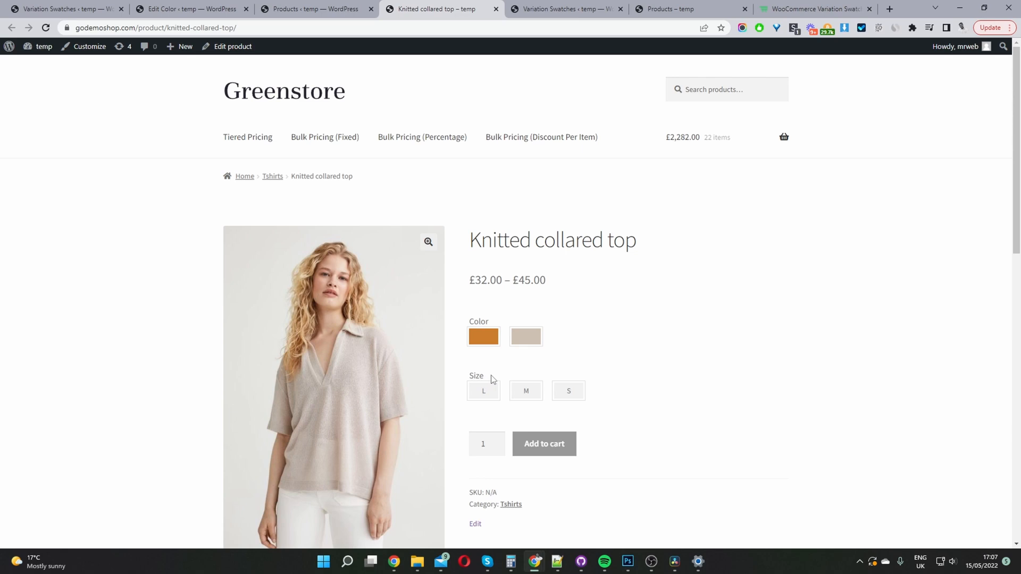
mouse_move(483, 390)
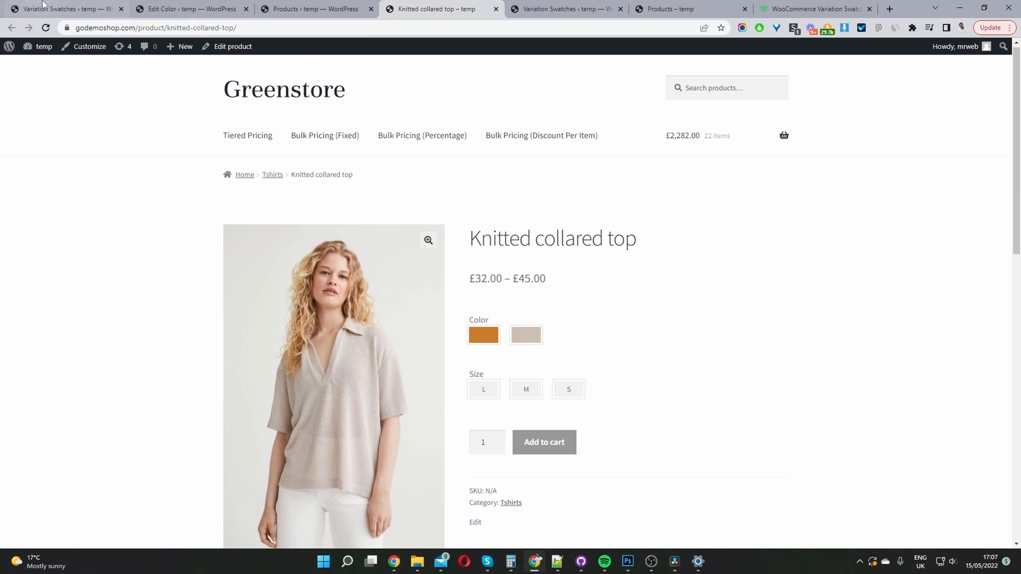
- Switch off Auto Convert Dropdowns To Image in the Variation Swatches settings
click(61, 9)
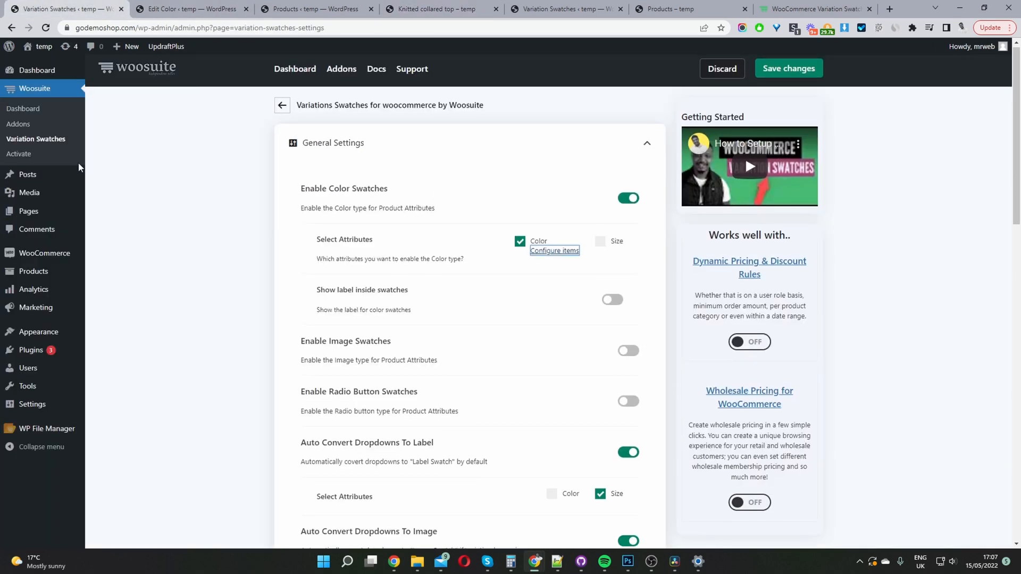
scroll(down, 3)
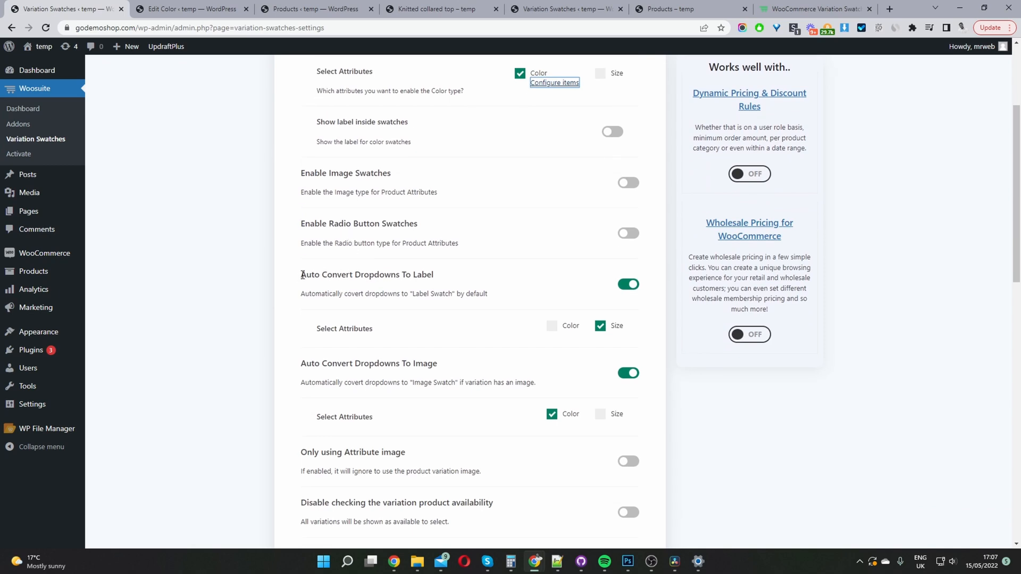
mouse_move(468, 280)
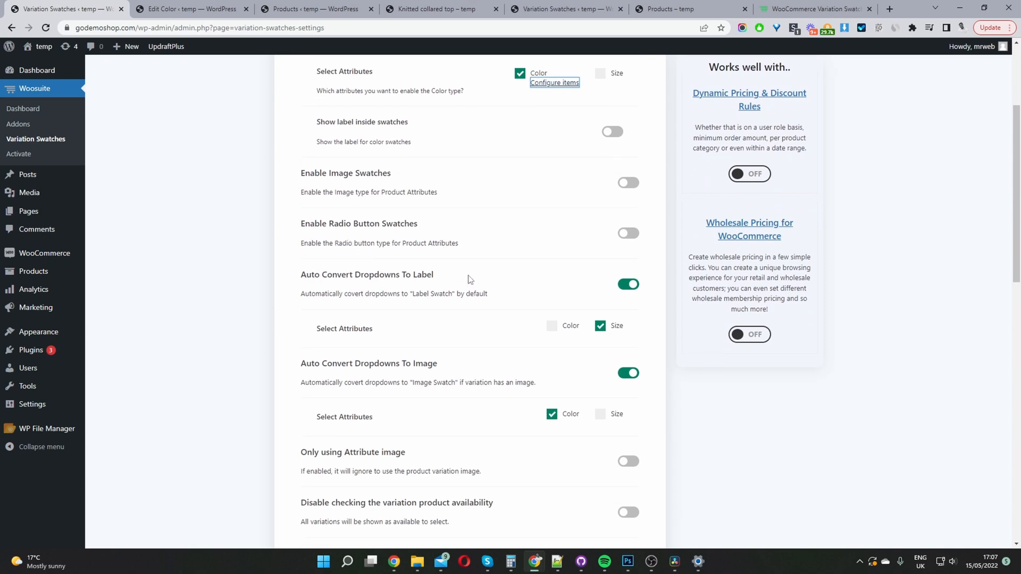
mouse_move(644, 274)
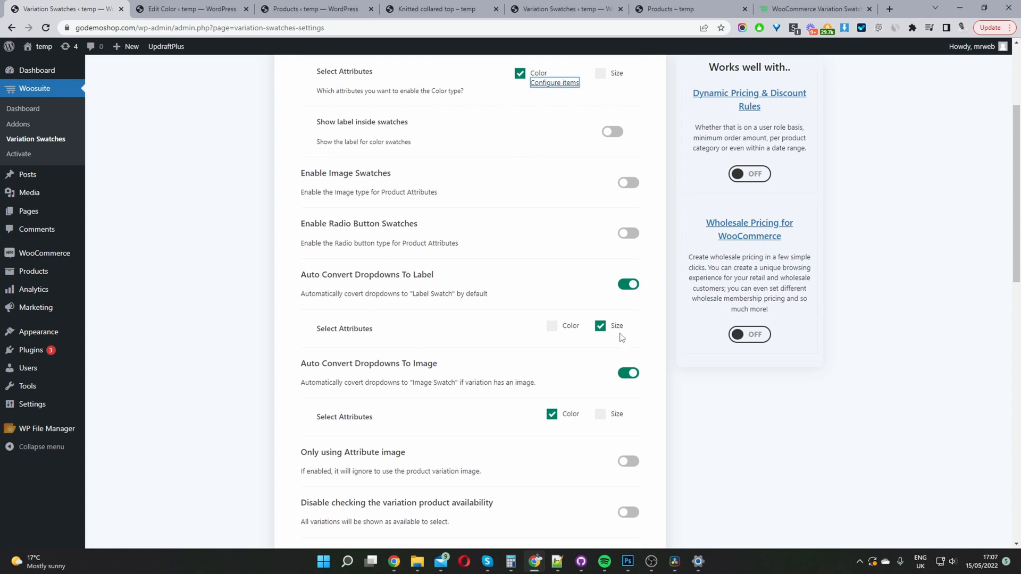
mouse_move(620, 334)
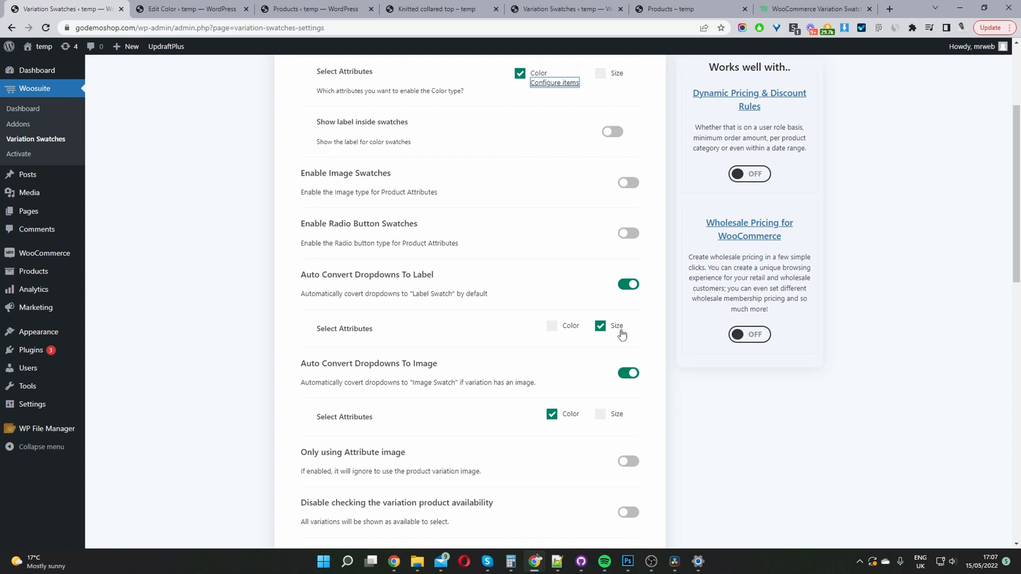
mouse_move(605, 337)
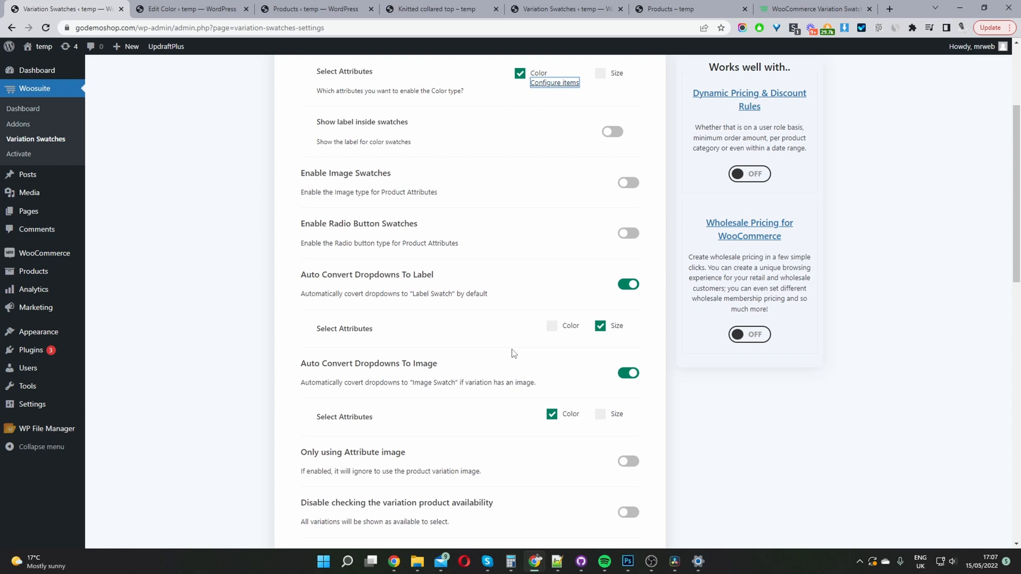
click(627, 373)
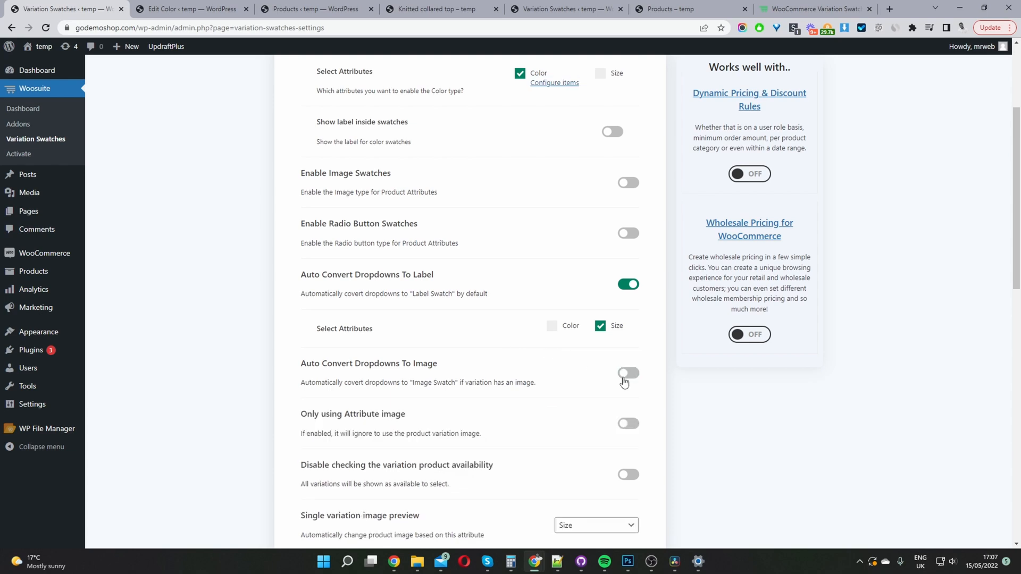
- Review the product page Design margins and padding, entering 15 for one value
scroll(down, 3)
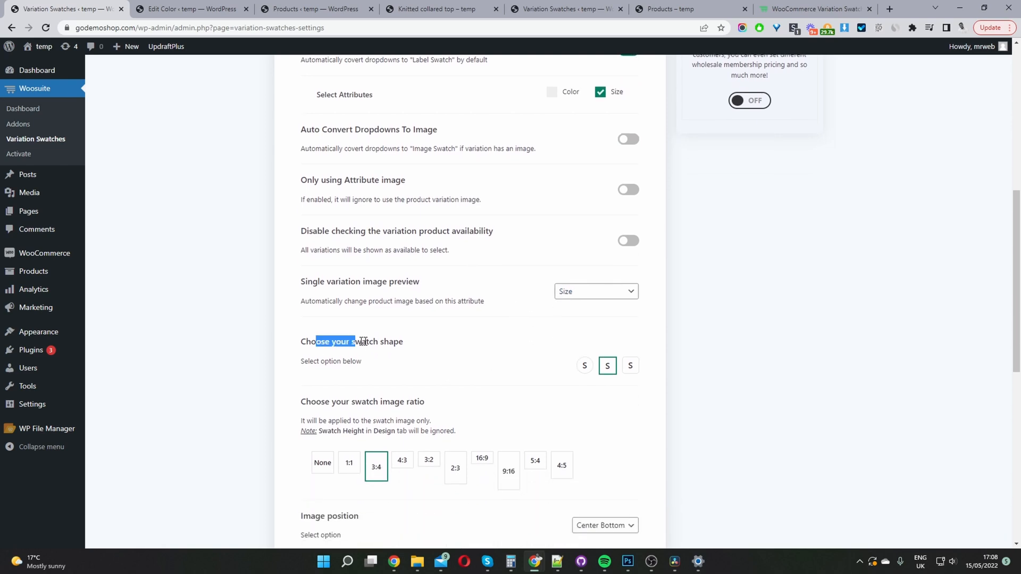
scroll(down, 3)
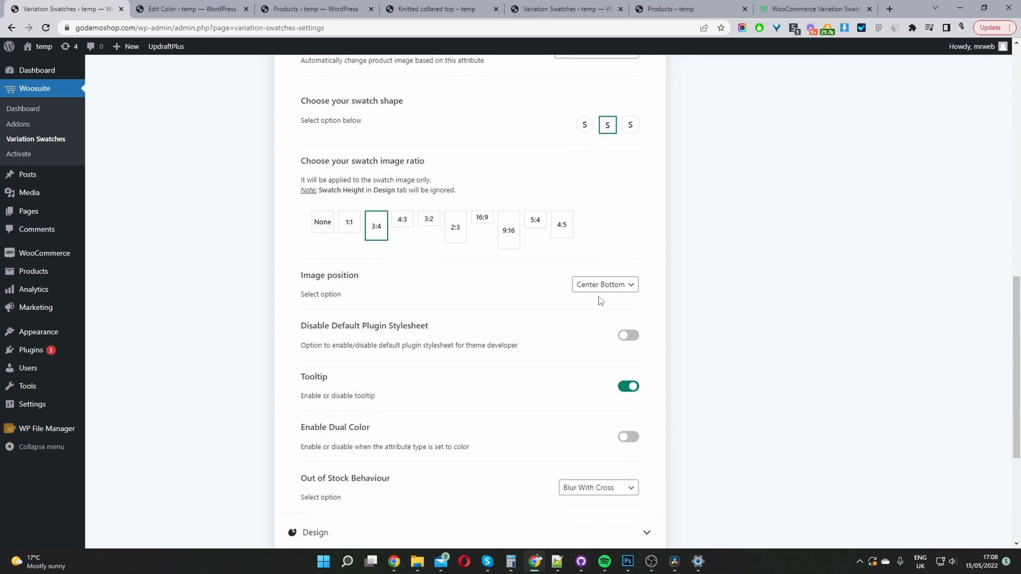
scroll(down, 3)
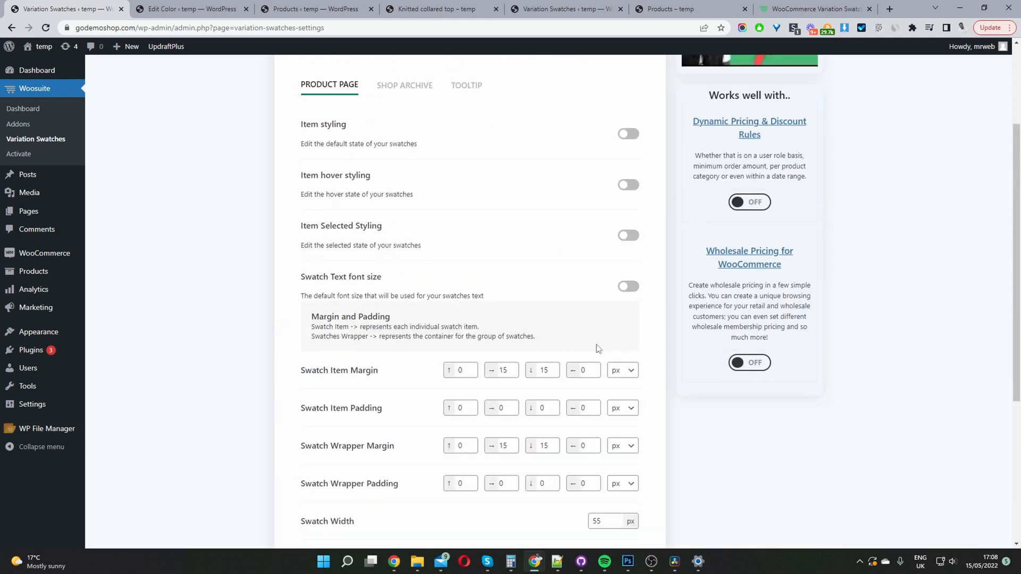
scroll(down, 3)
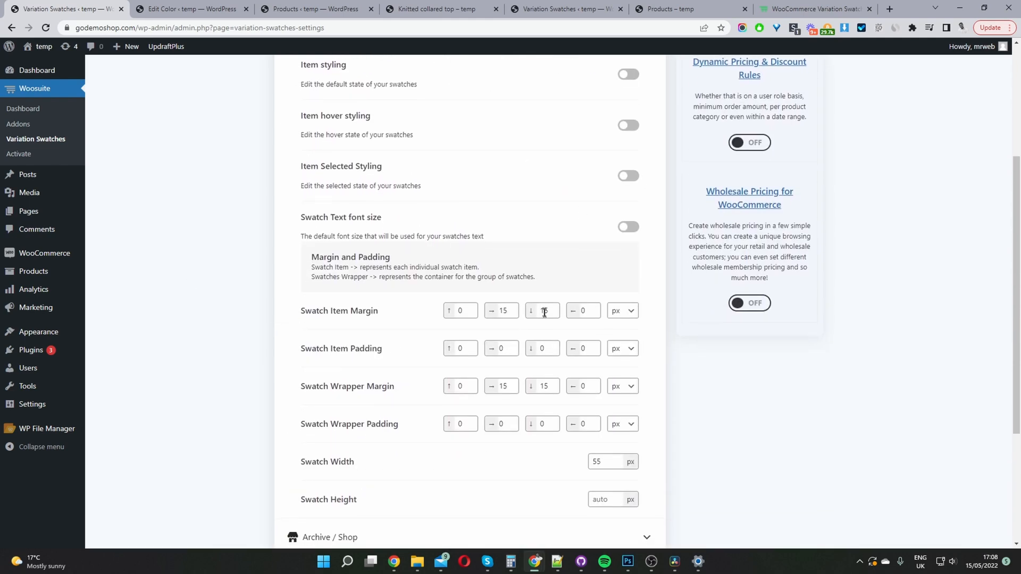
text(15)
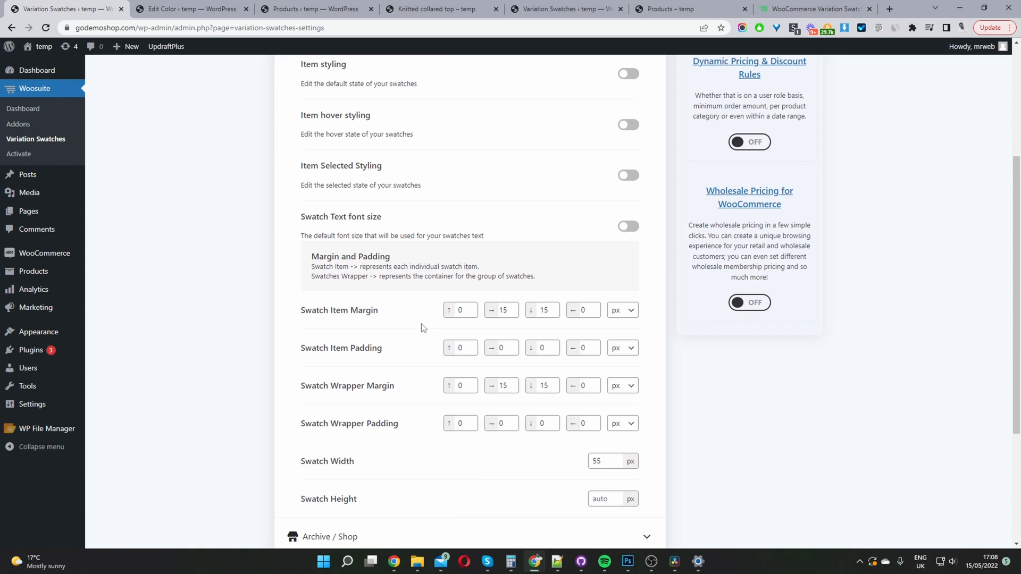
mouse_move(428, 321)
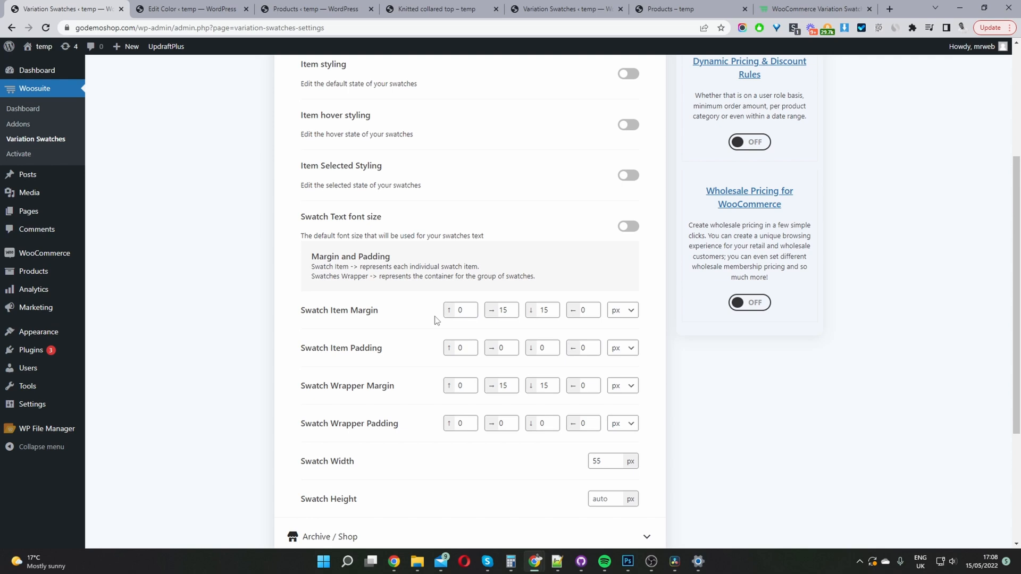
scroll(down, 3)
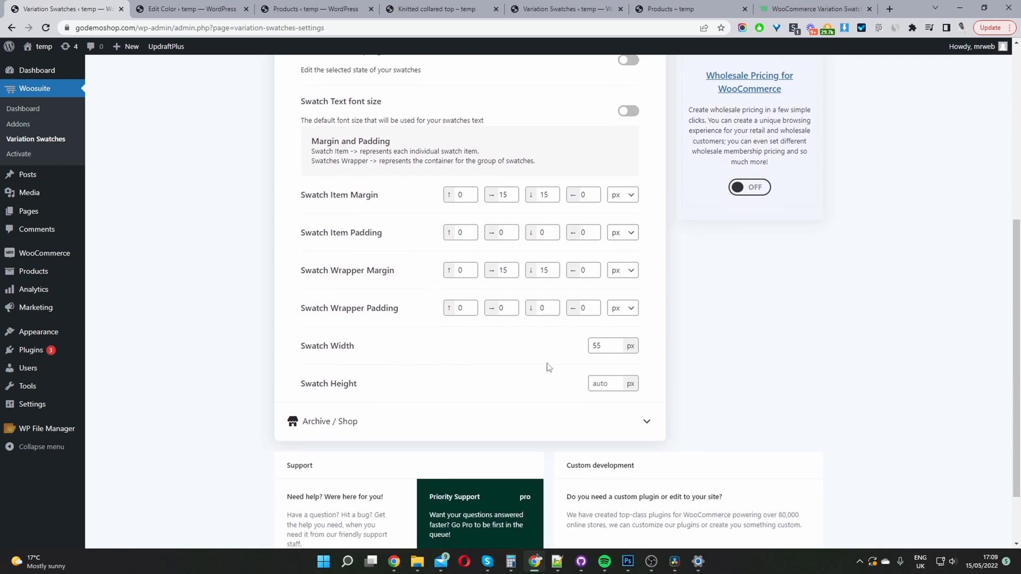
scroll(down, 3)
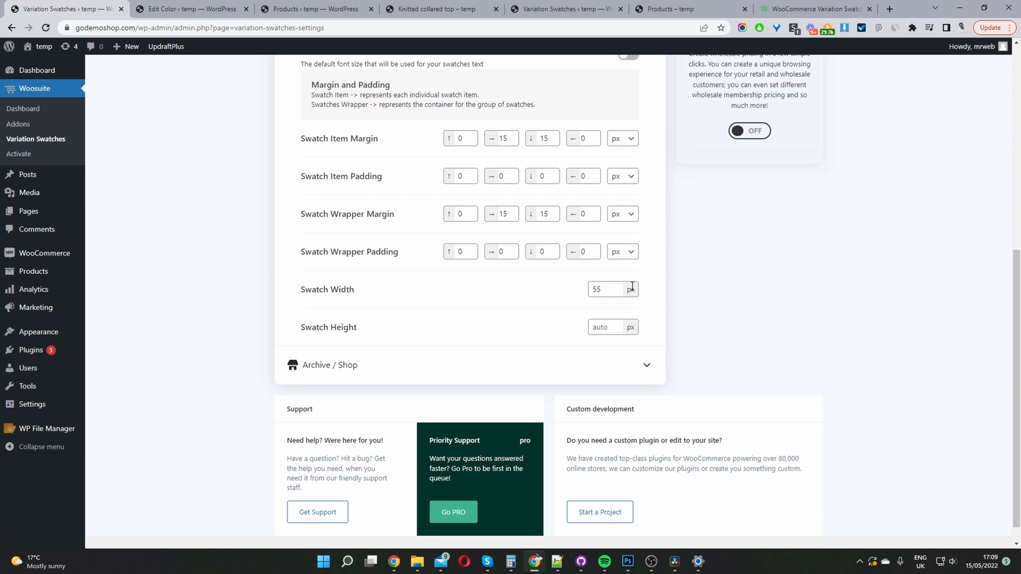
mouse_move(320, 365)
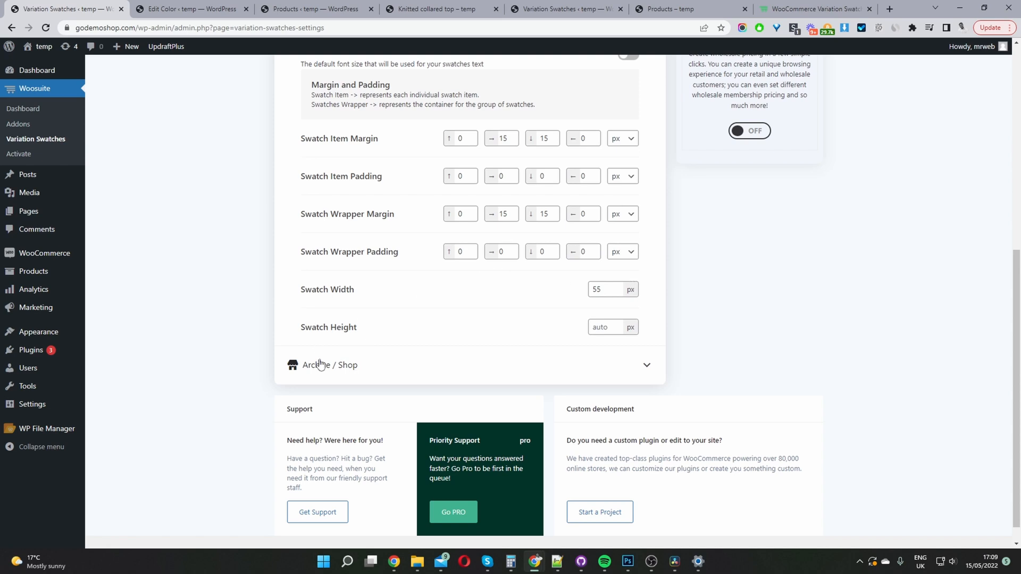
mouse_move(341, 374)
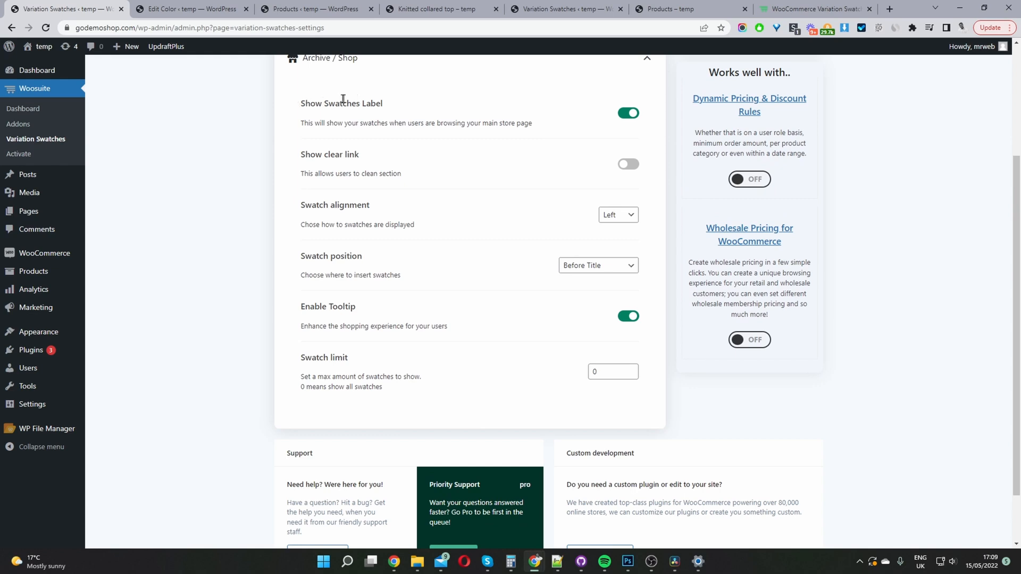
mouse_move(628, 114)
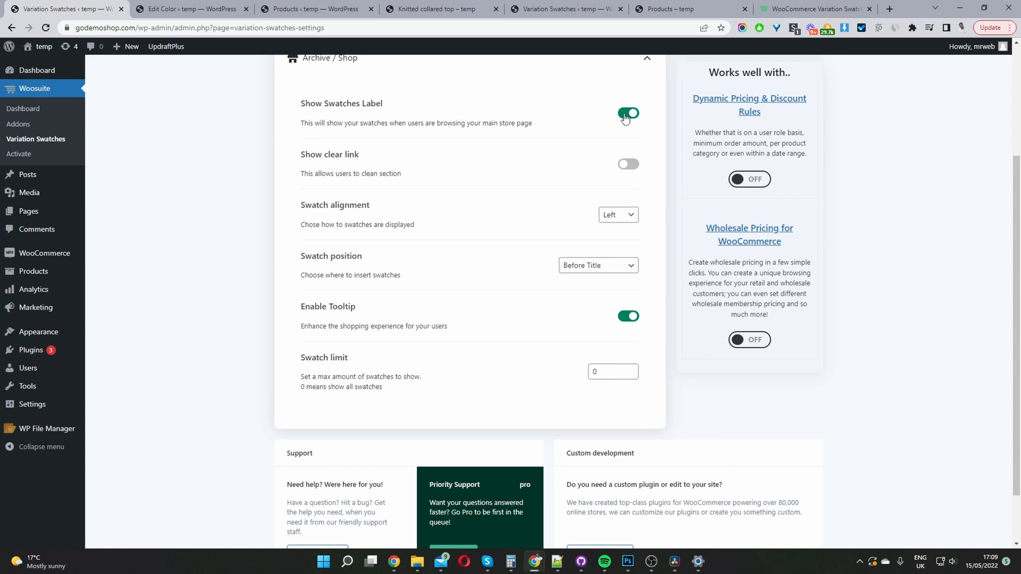
- Turn off Show Swatches Label under Archive / Shop, save changes, and return to the product page
click(627, 113)
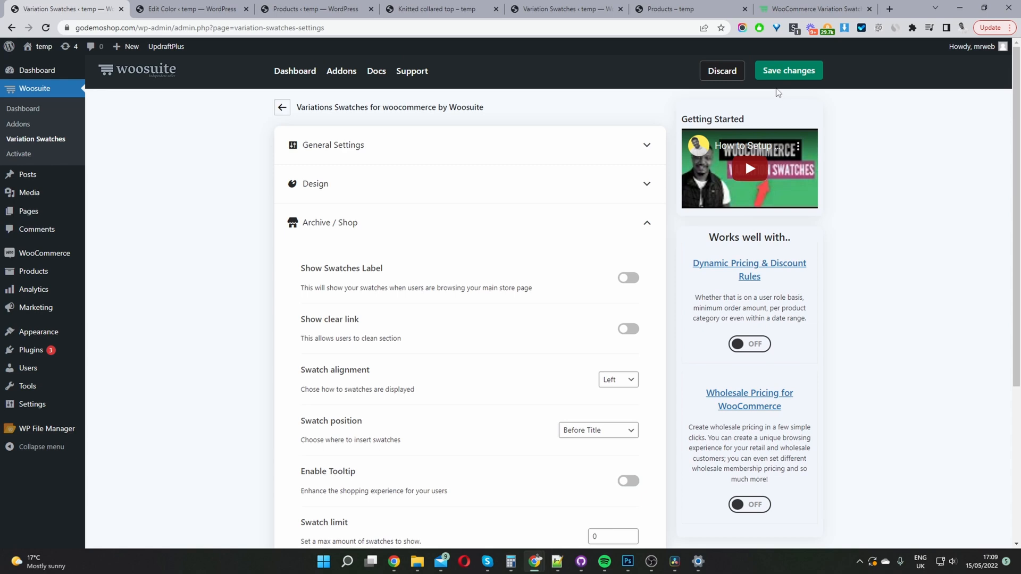
click(788, 70)
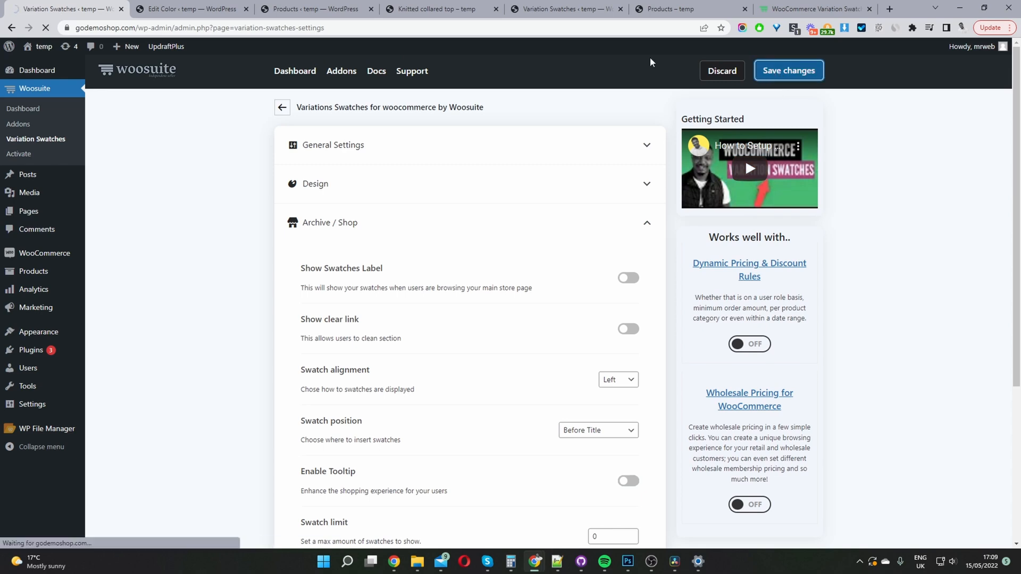
click(787, 70)
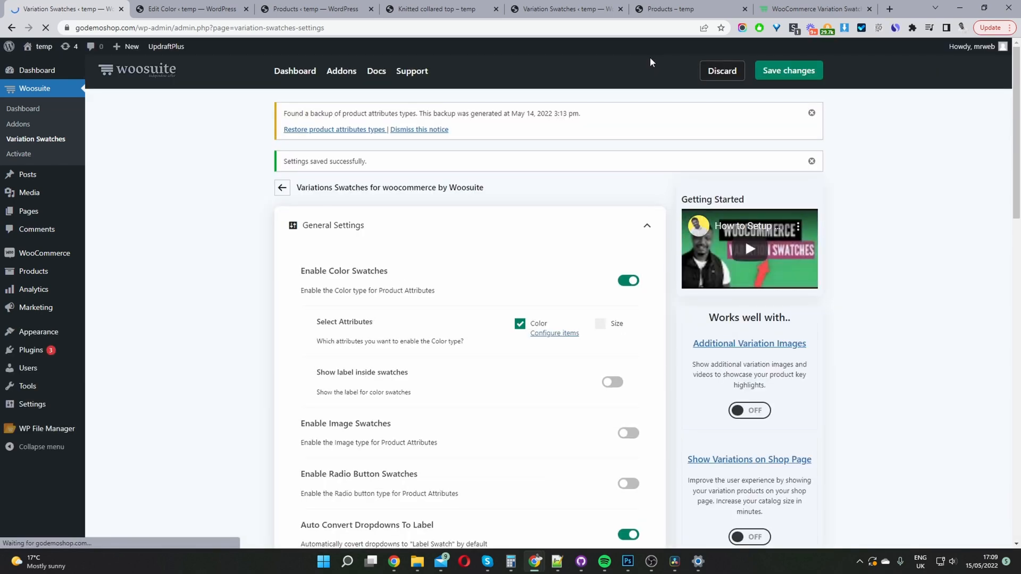
click(436, 9)
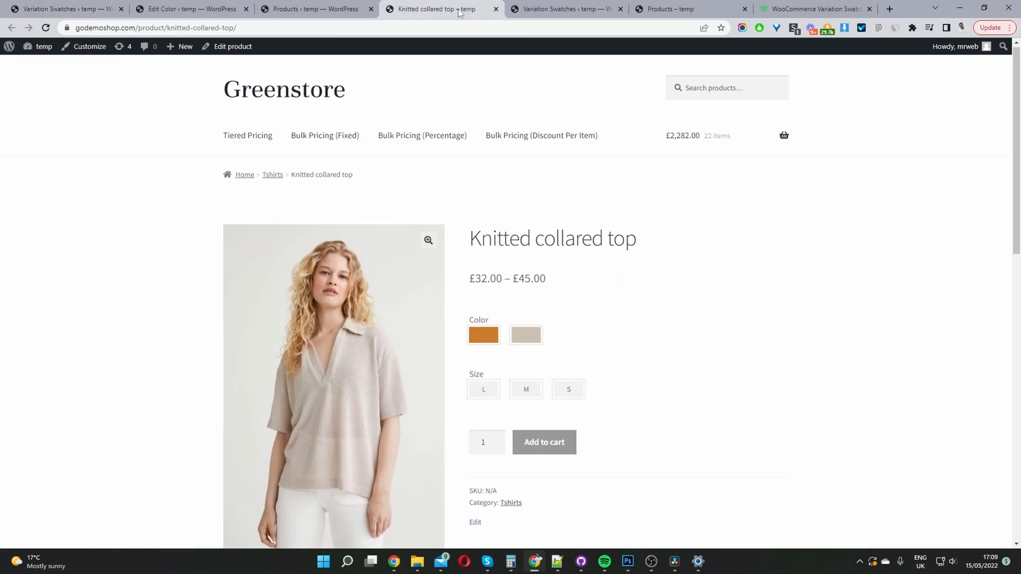
mouse_move(272, 175)
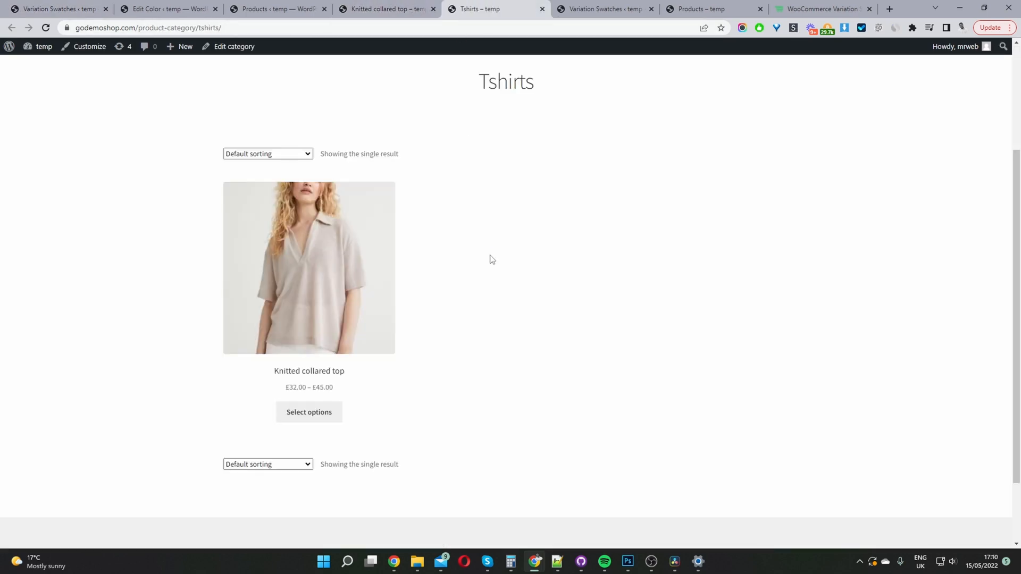
mouse_move(309, 411)
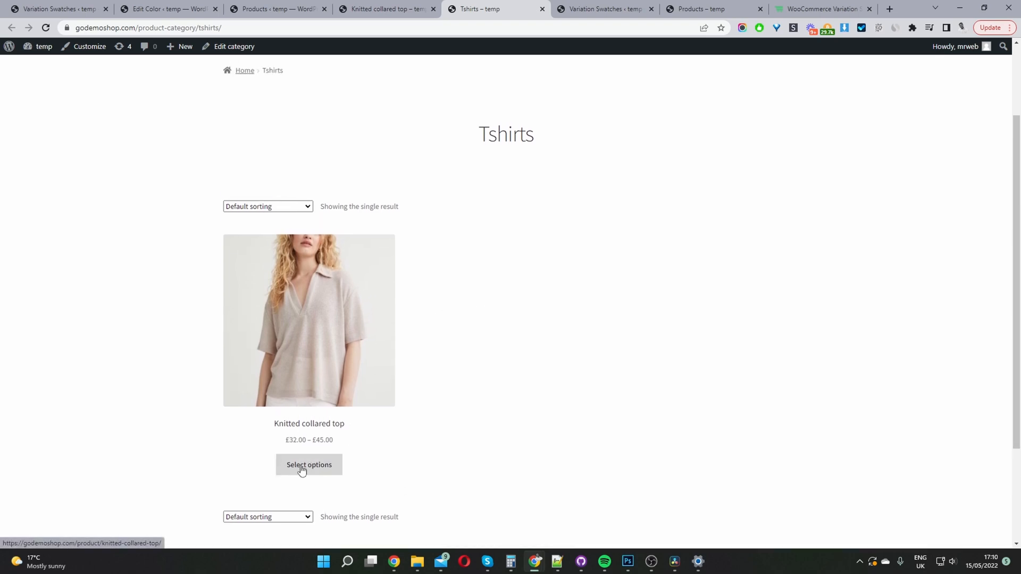
mouse_move(338, 460)
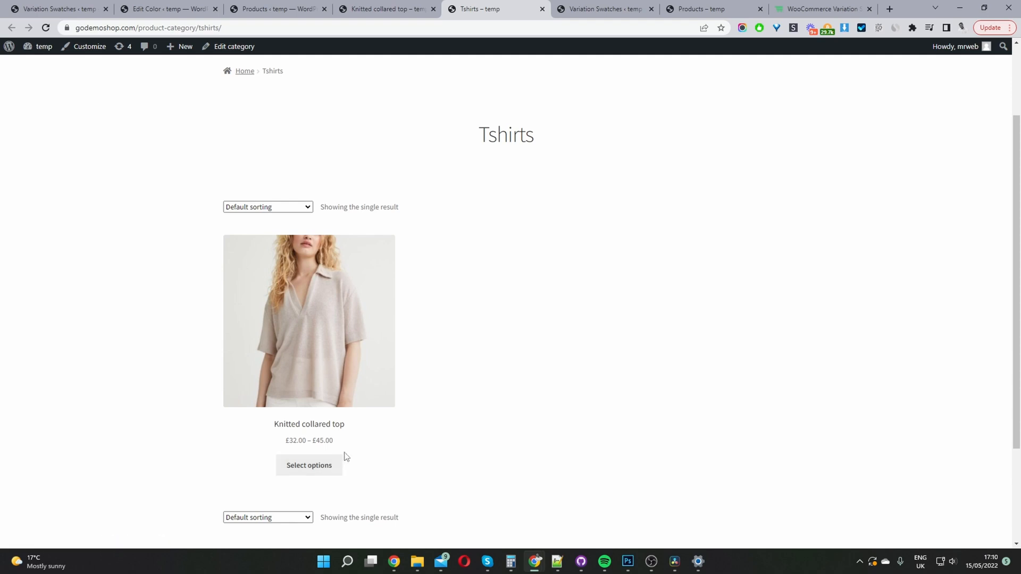
mouse_move(343, 454)
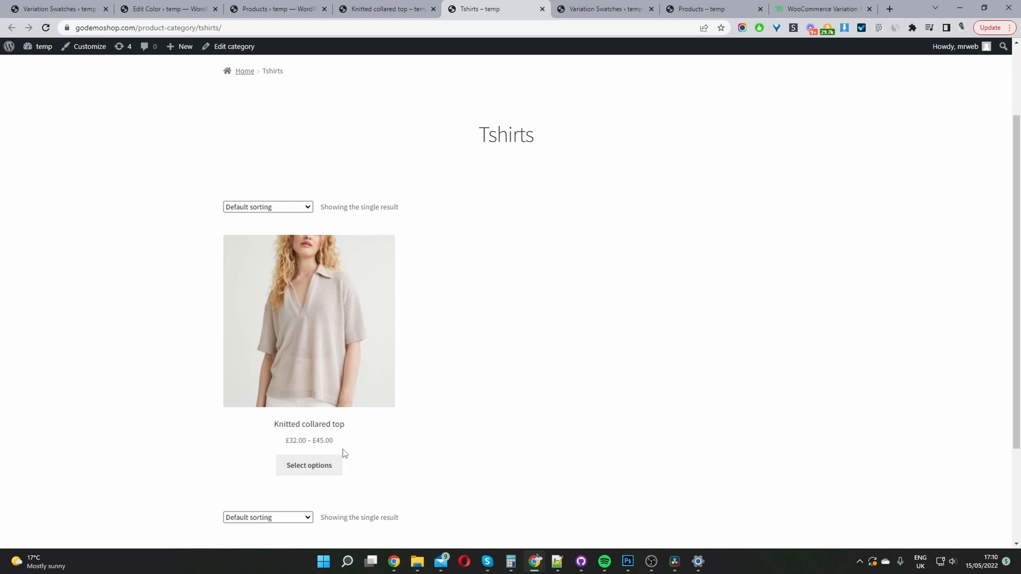
mouse_move(336, 433)
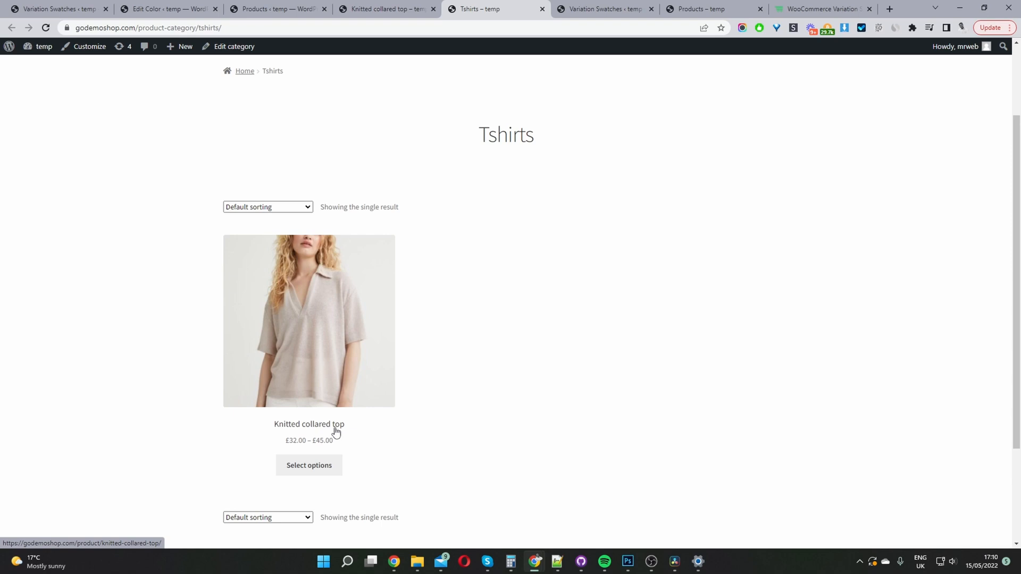
- After checking the Tshirts category page, return to the Variation Swatches settings
click(55, 8)
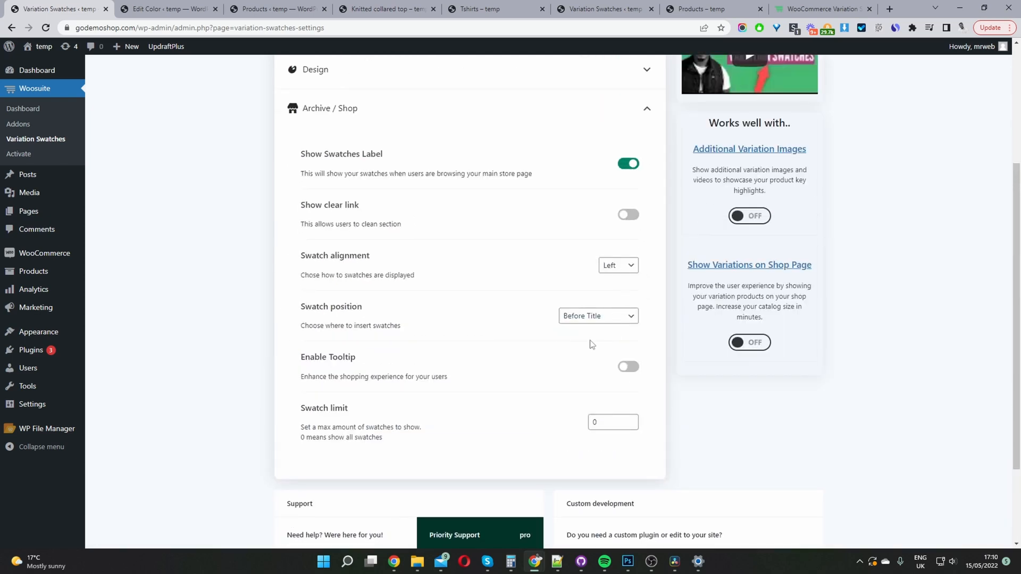
mouse_move(537, 216)
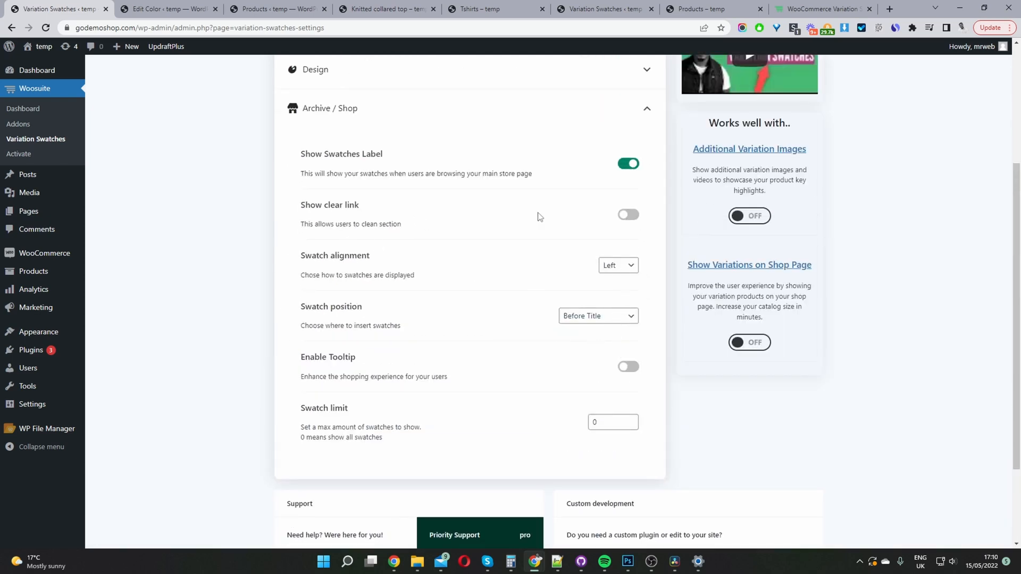
mouse_move(610, 221)
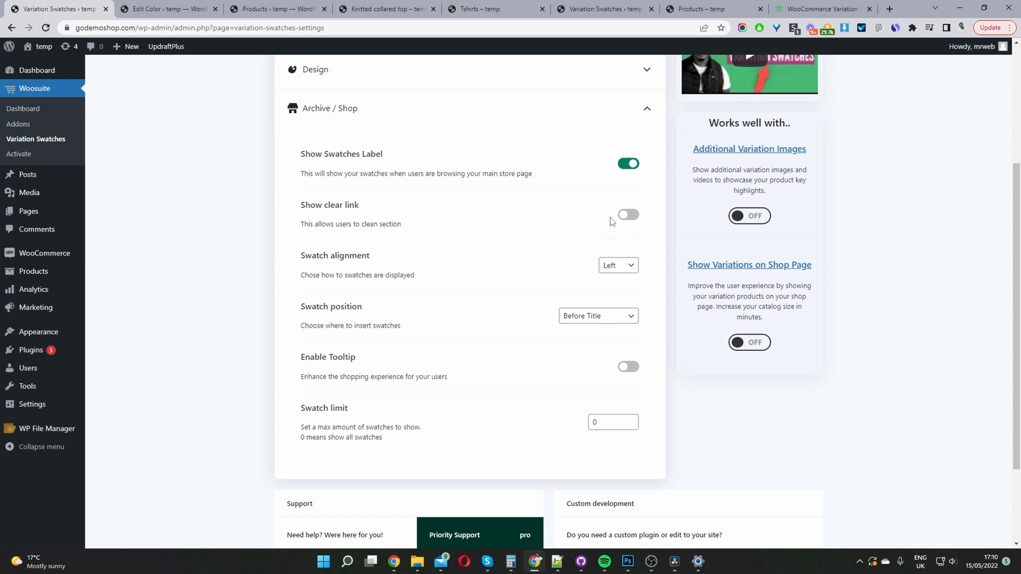
- Turn on Show clear link for shop swatches, keeping left alignment and before-title position
click(627, 215)
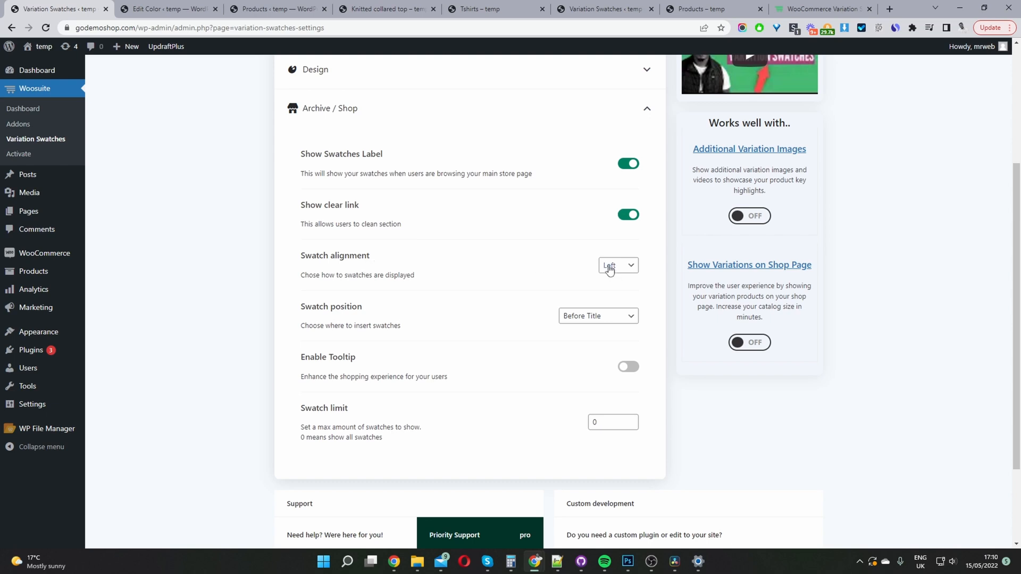
click(617, 265)
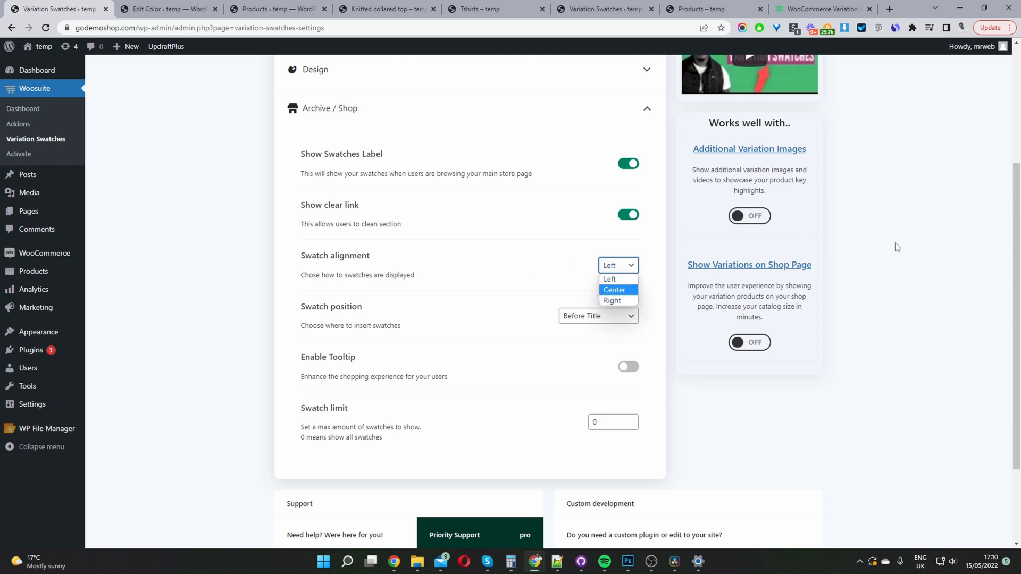
click(609, 279)
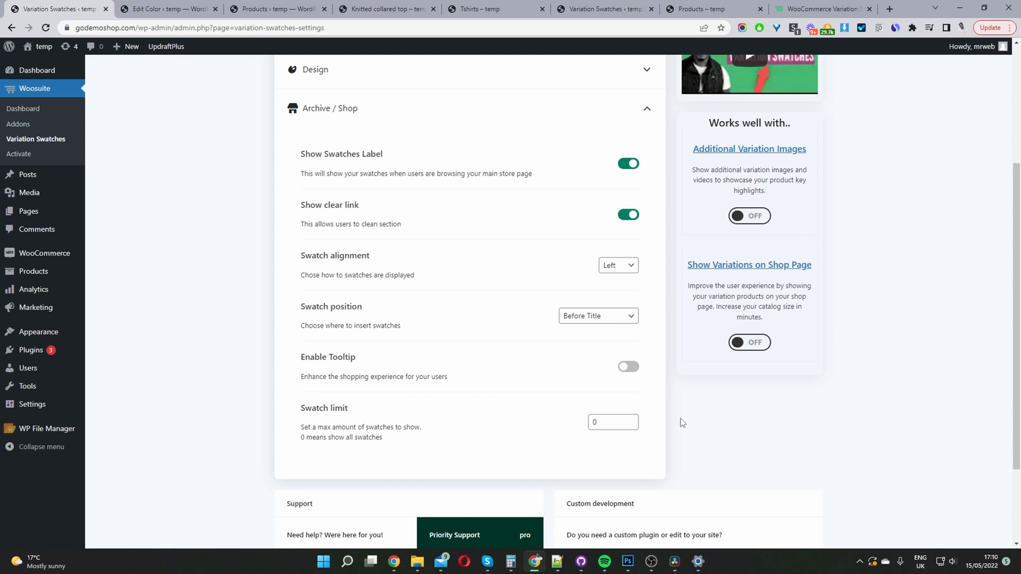
mouse_move(516, 331)
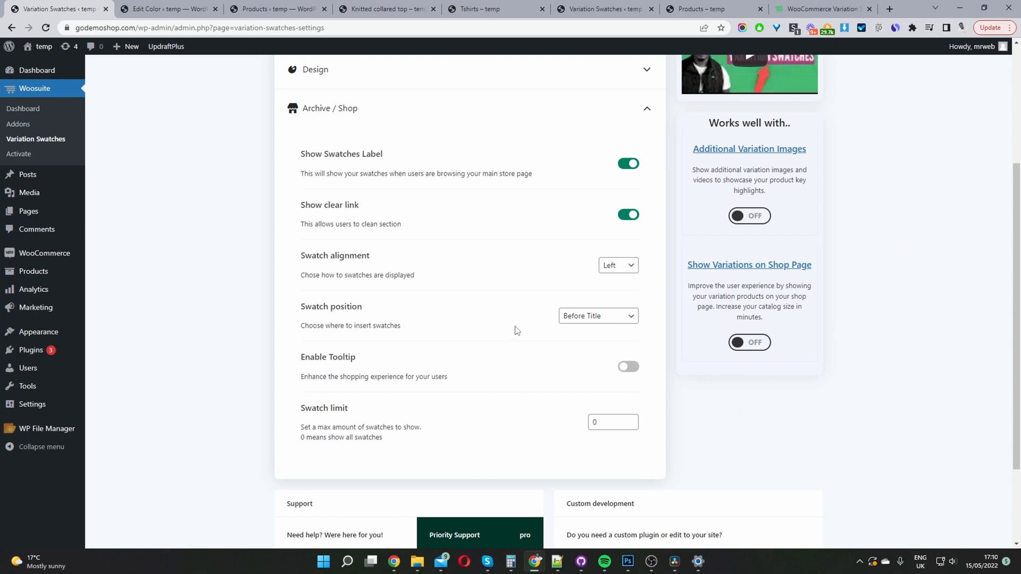
click(597, 316)
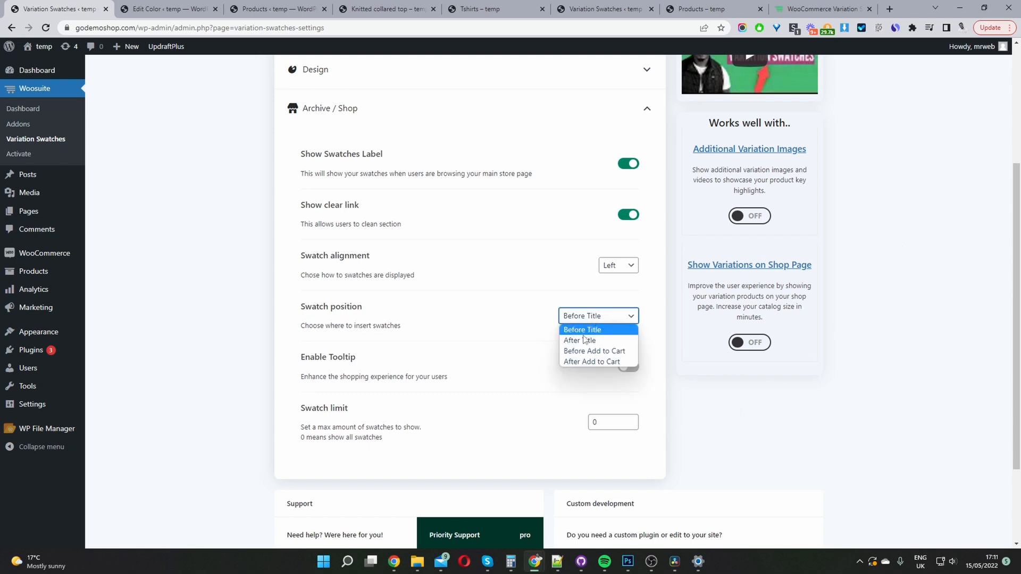
mouse_move(593, 351)
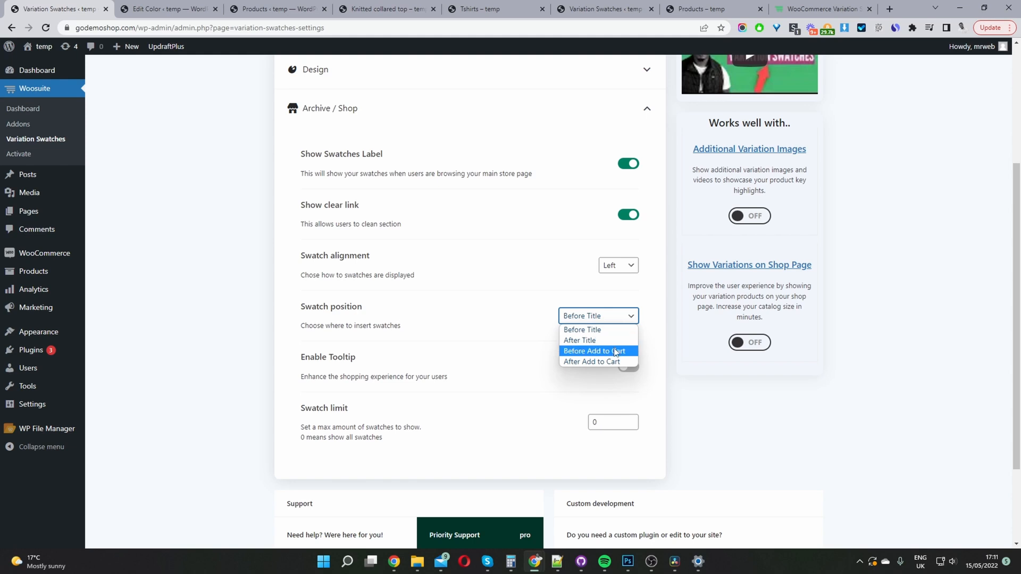
mouse_move(592, 361)
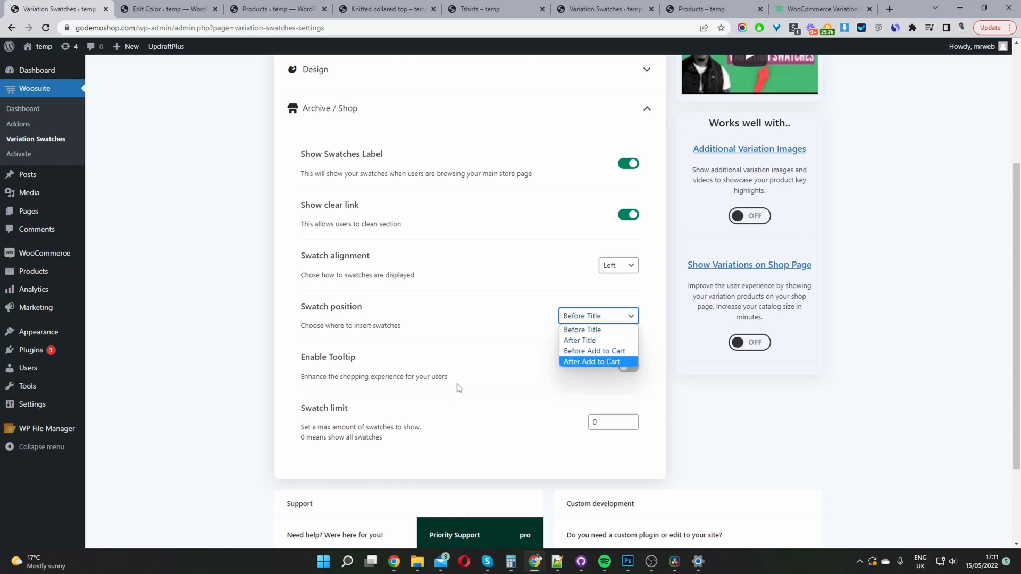
click(596, 316)
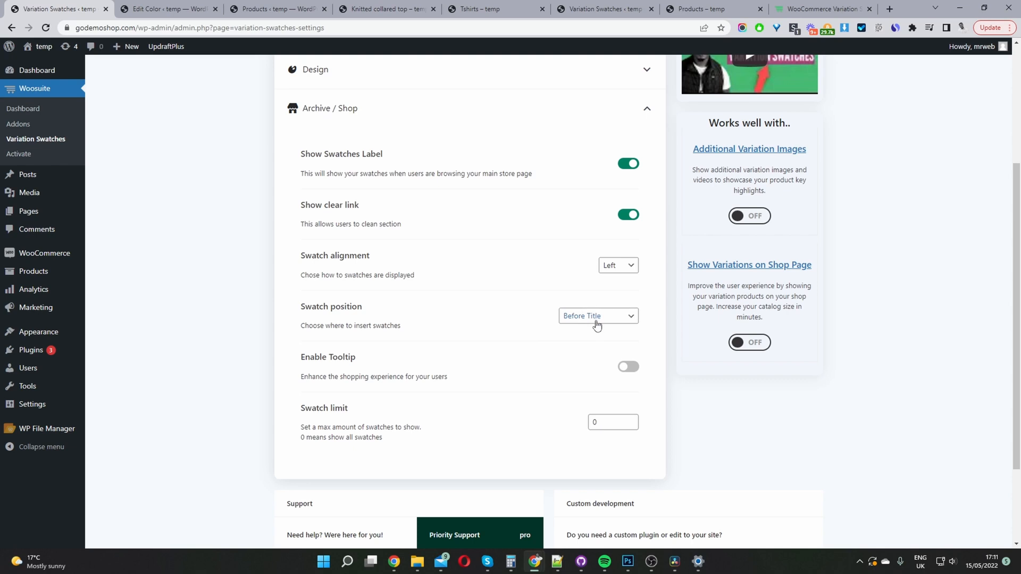
mouse_move(553, 357)
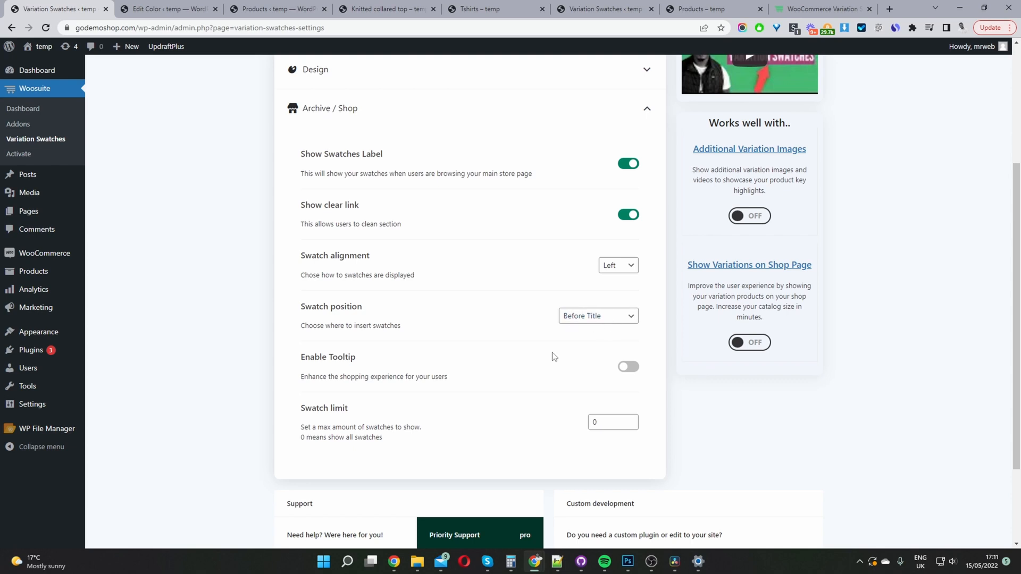
mouse_move(341, 360)
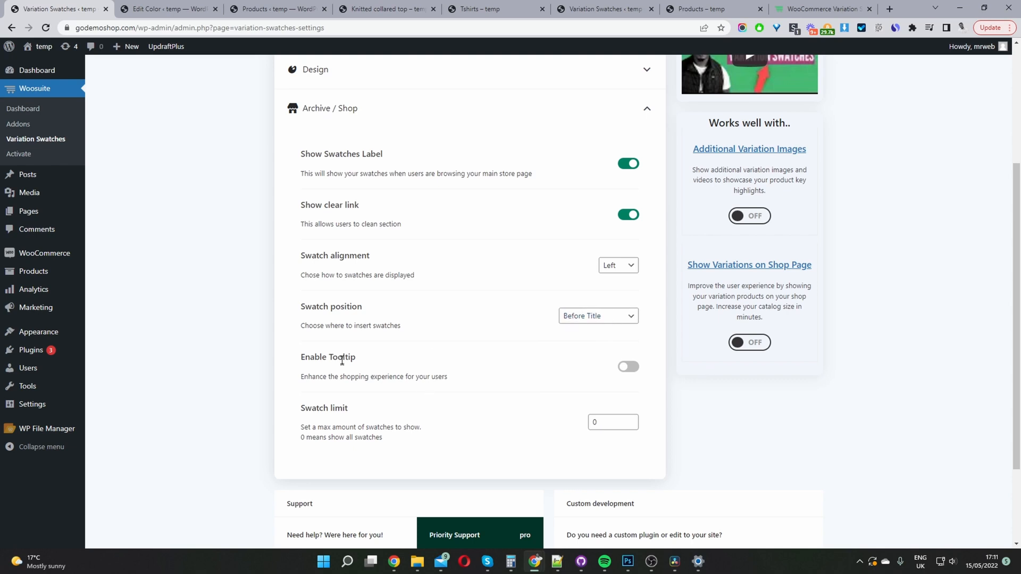
- Enable tooltips for shop swatches and save the Variation Swatches settings
click(627, 367)
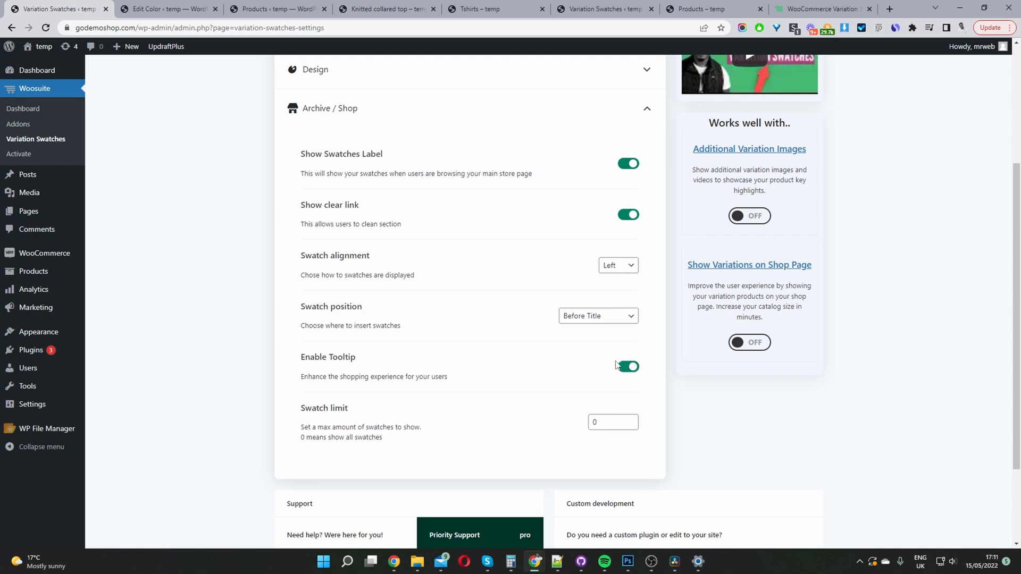
mouse_move(293, 411)
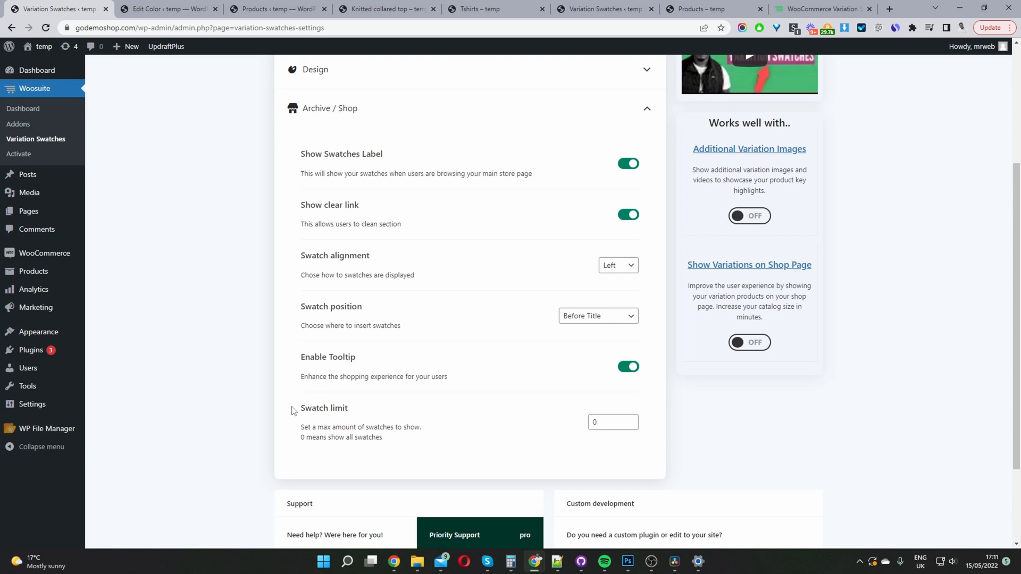
click(608, 422)
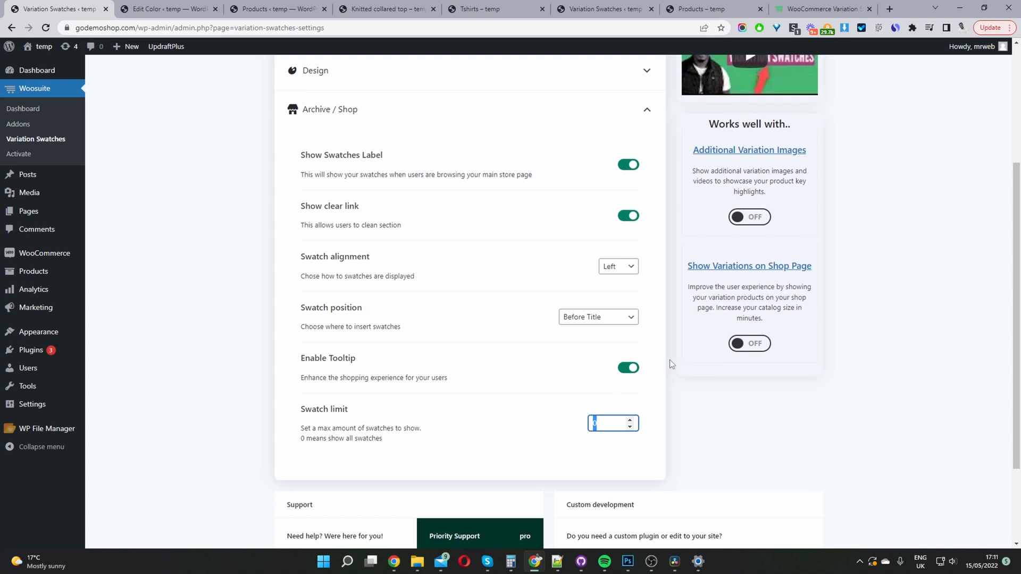
click(787, 71)
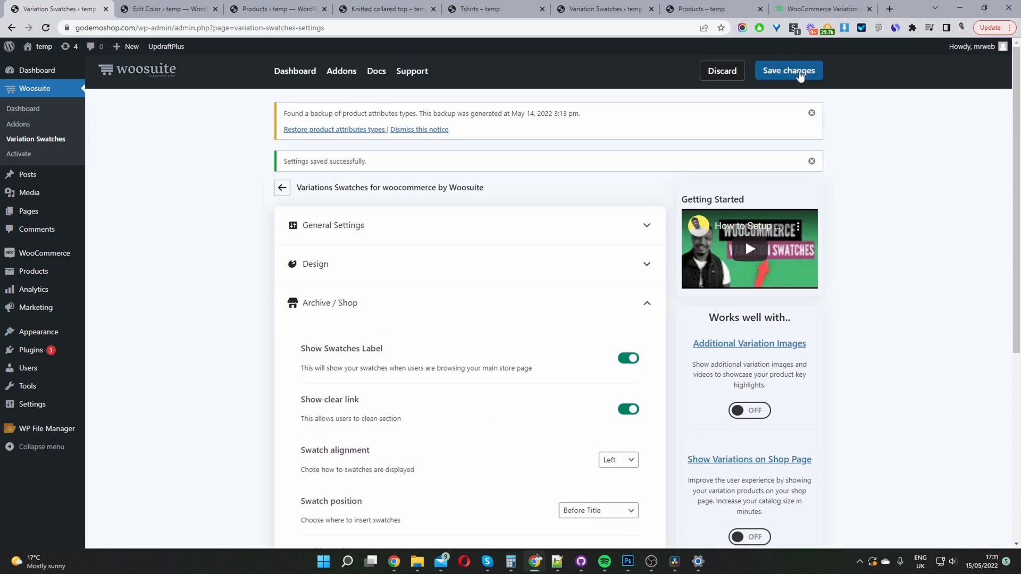
click(333, 226)
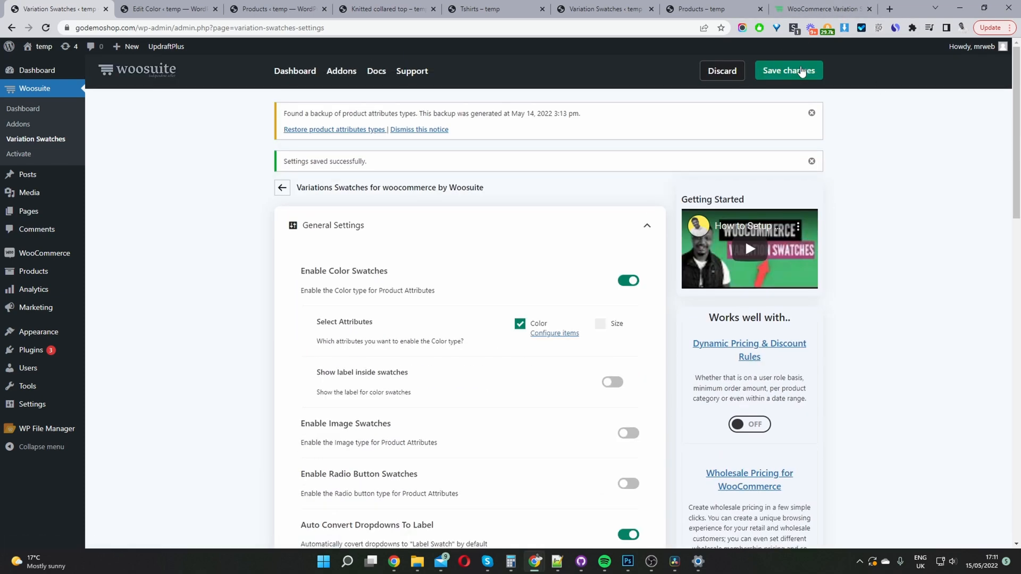
mouse_move(788, 70)
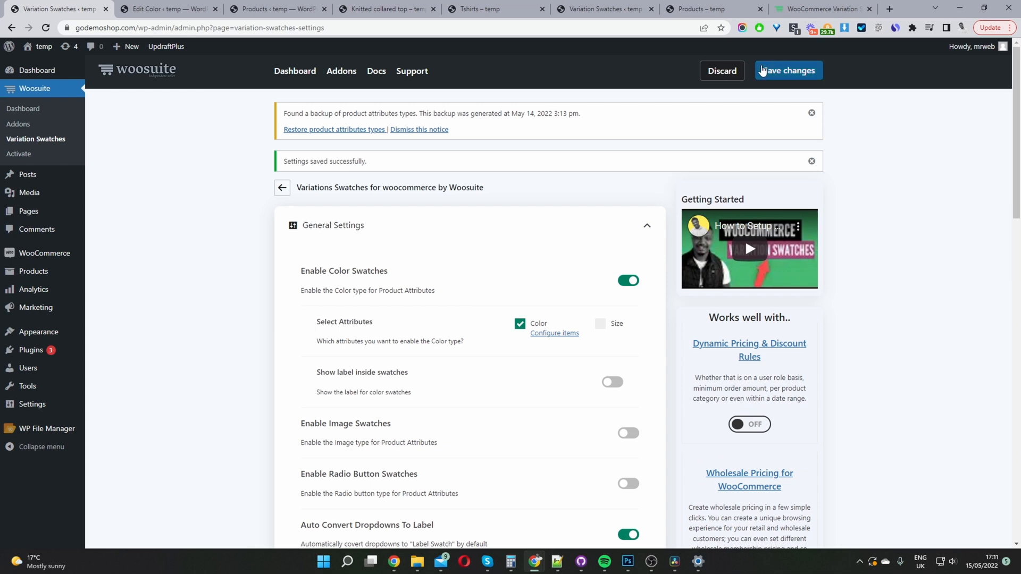
- On the Tshirts page, choose the beige swatch for the knitted collared top, then clear the selection
click(495, 9)
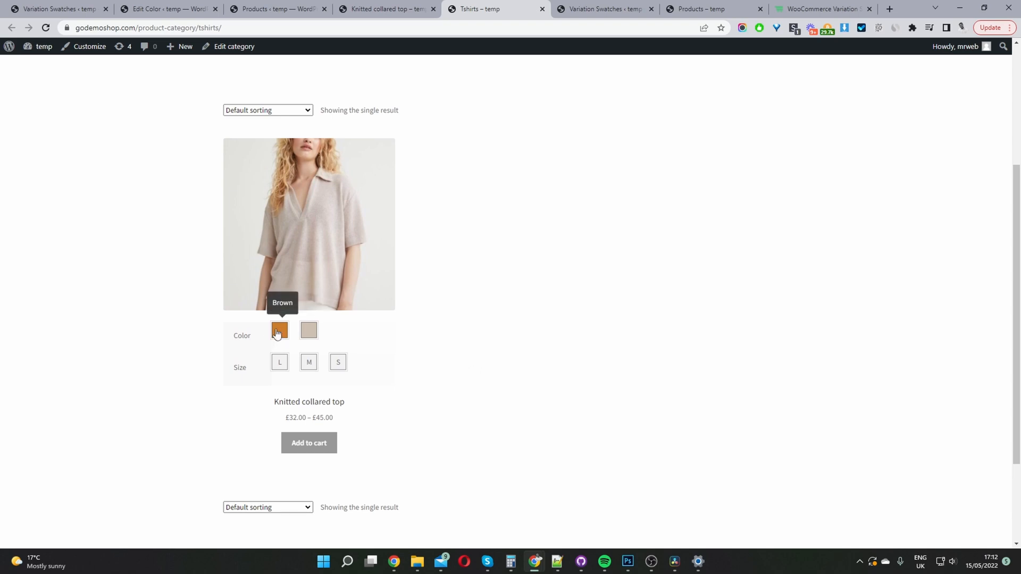
click(308, 329)
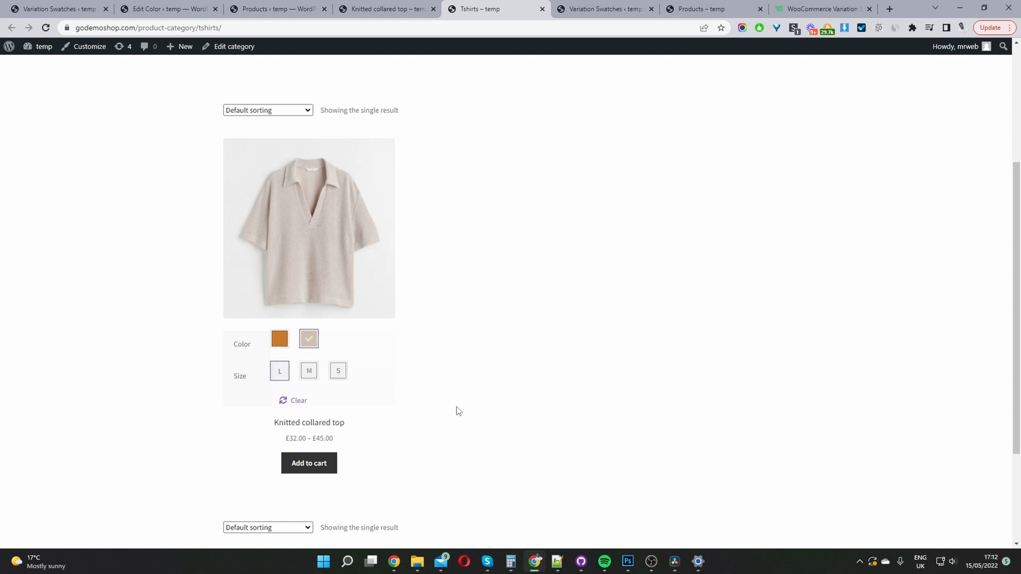
mouse_move(294, 405)
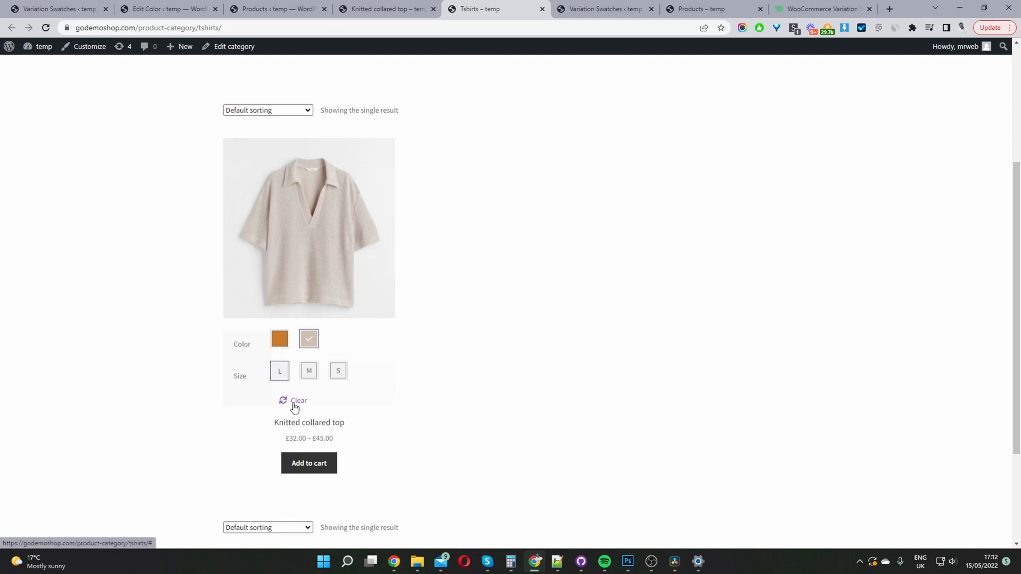
mouse_move(297, 404)
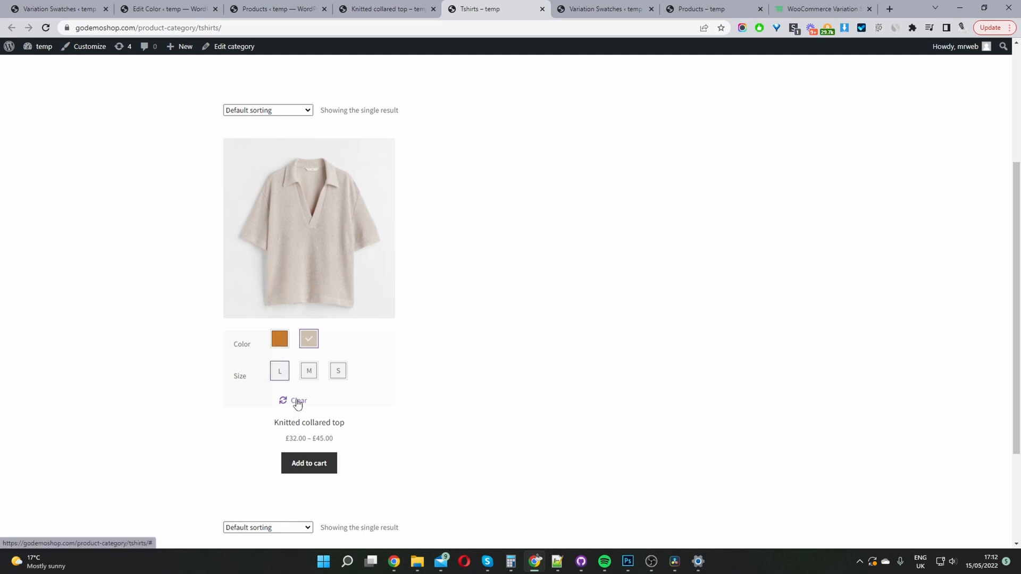
click(297, 400)
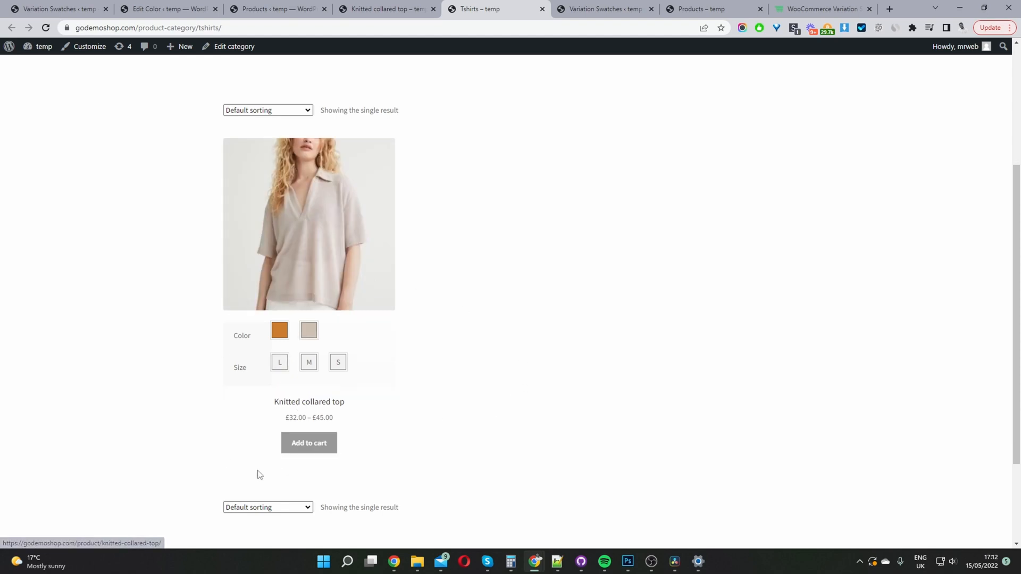